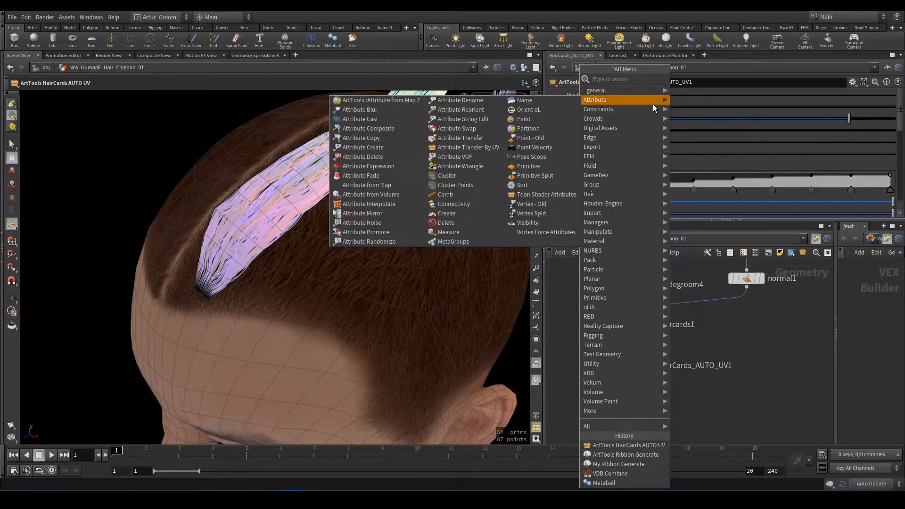
- Add an ArtTools Ribbon Generate node from the 'art' search and orbit to inspect the braid
type("art")
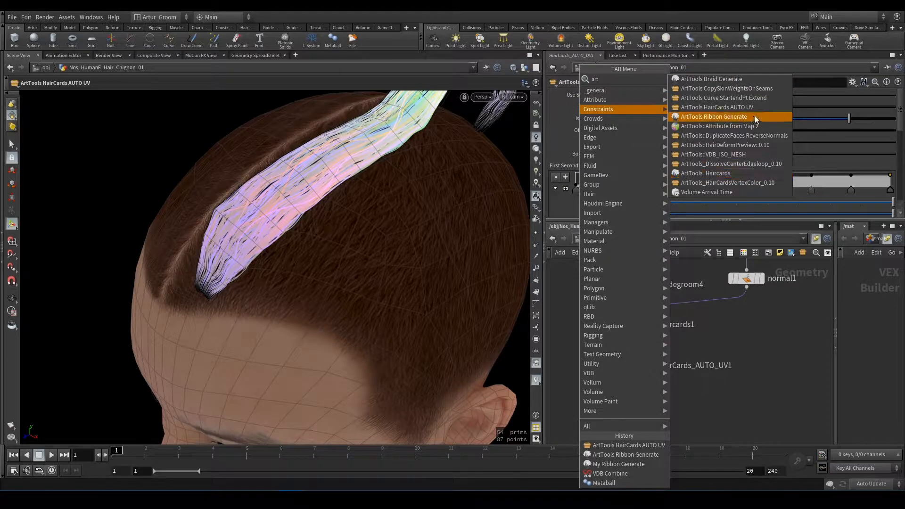
left_click(713, 117)
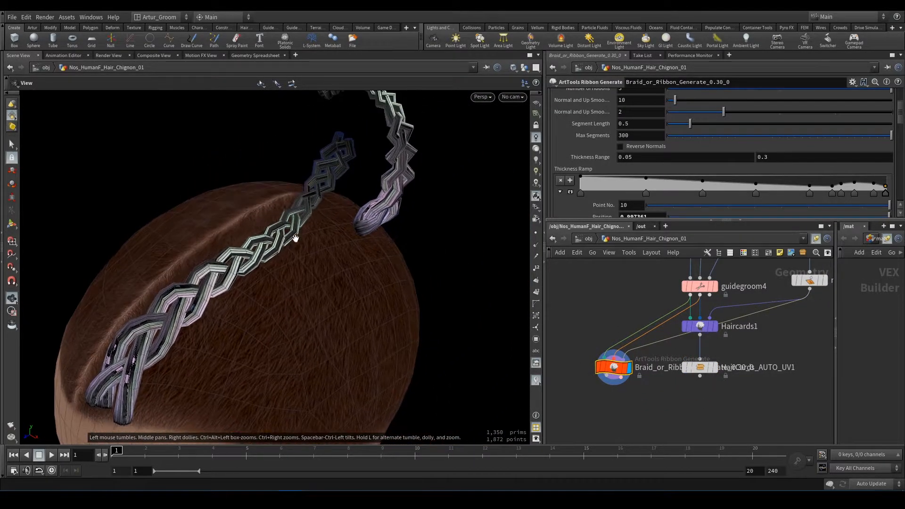
left_click_drag(294, 238, 305, 239)
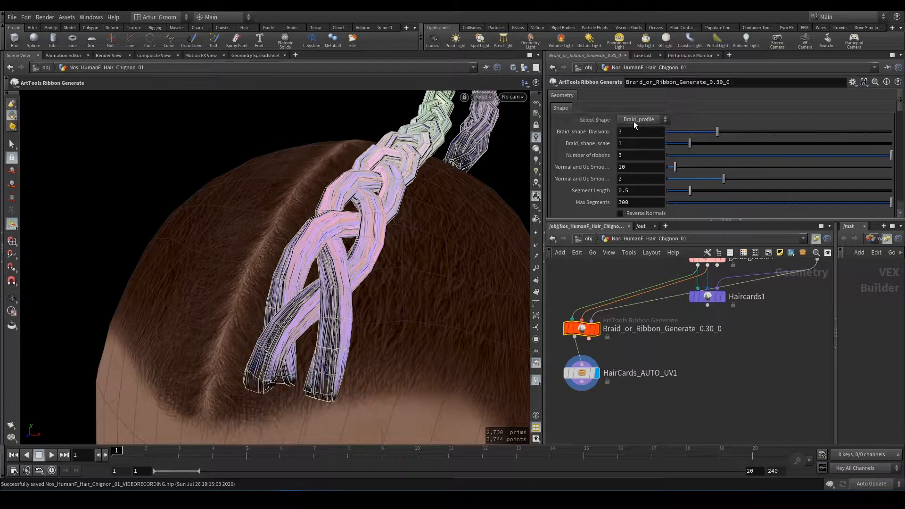
left_click(642, 119)
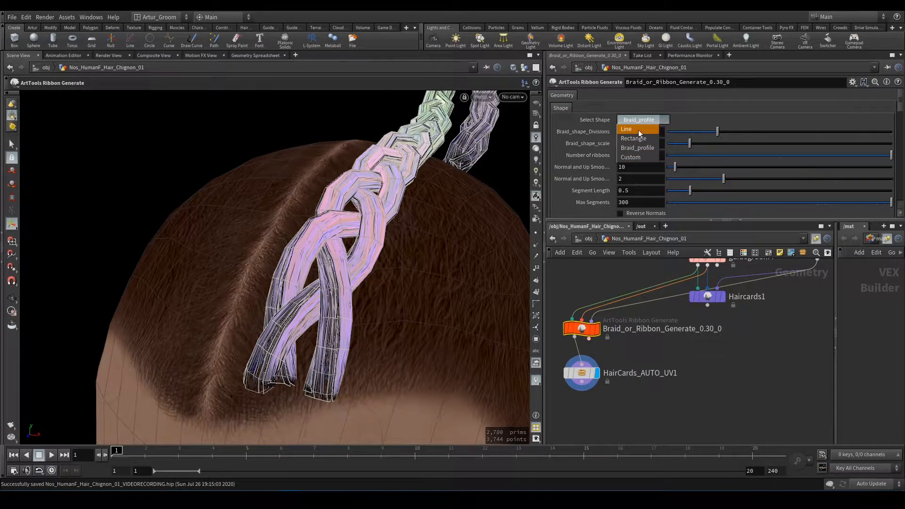
left_click(626, 129)
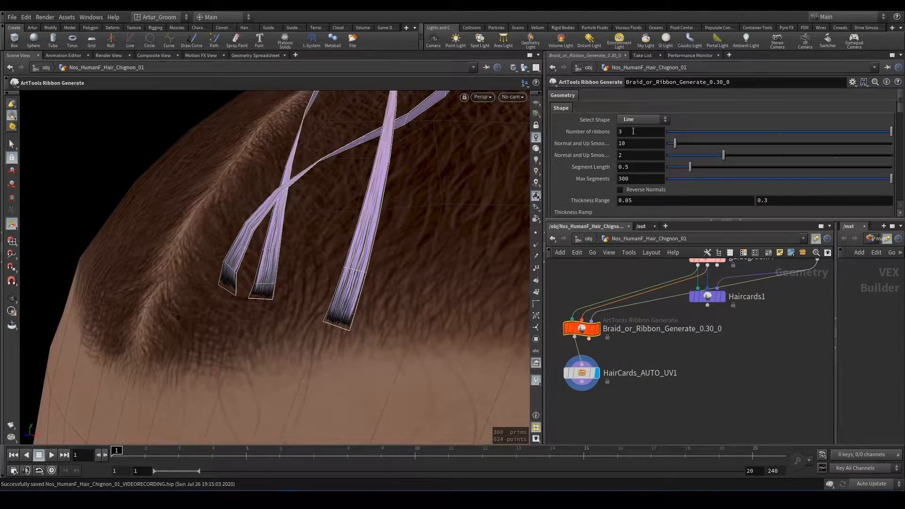
left_click(642, 119)
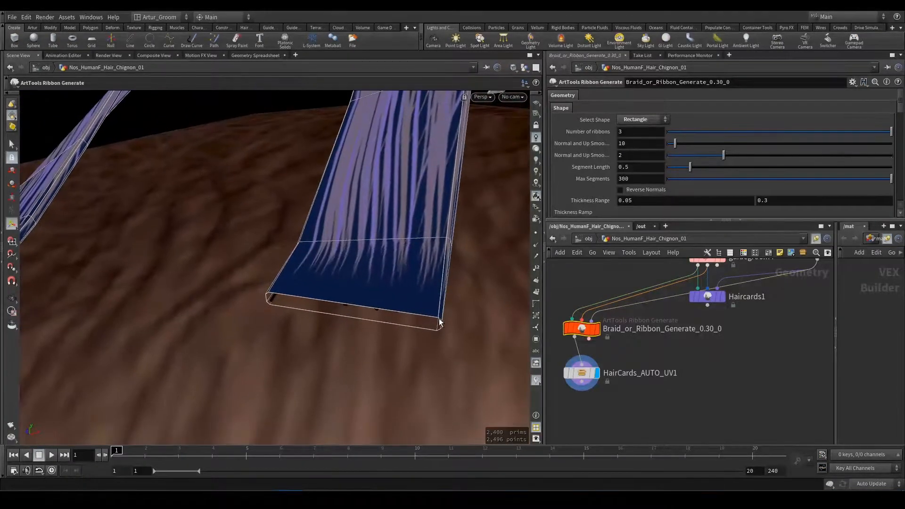
left_click(642, 119)
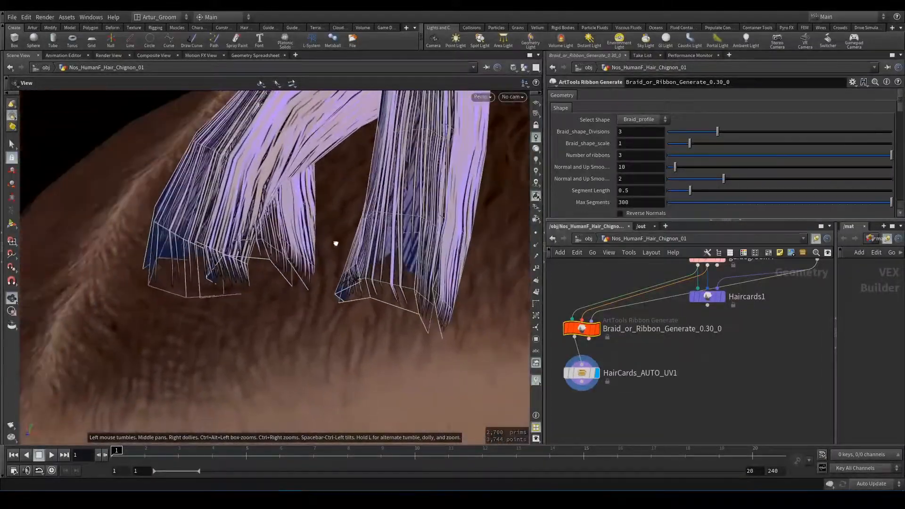
left_click_drag(334, 242, 363, 185)
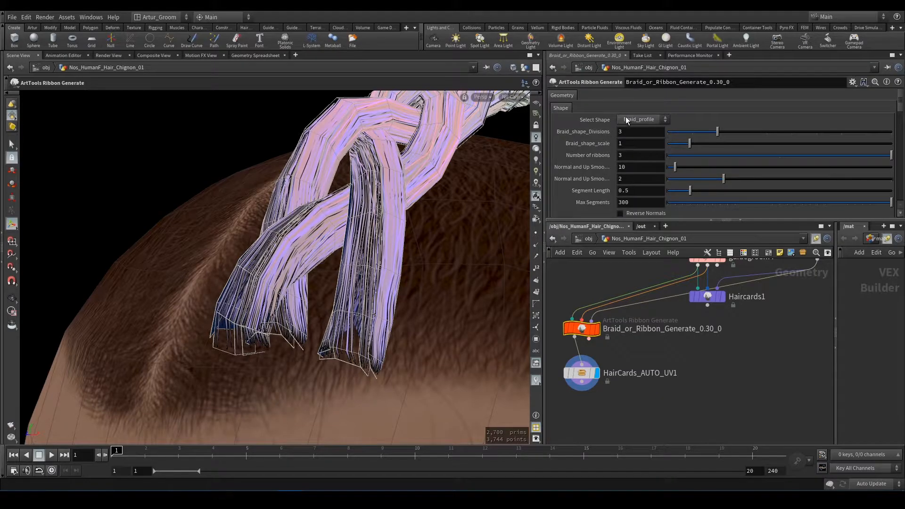
left_click(642, 120)
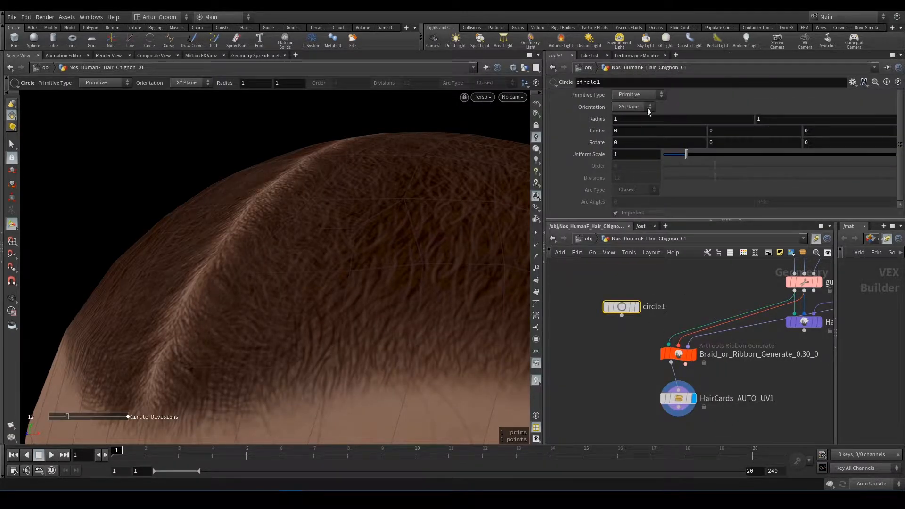
- Make the circle a polygon open arc rotated 90/-90 and pick it as the ribbon shape
left_click(638, 94)
type("5")
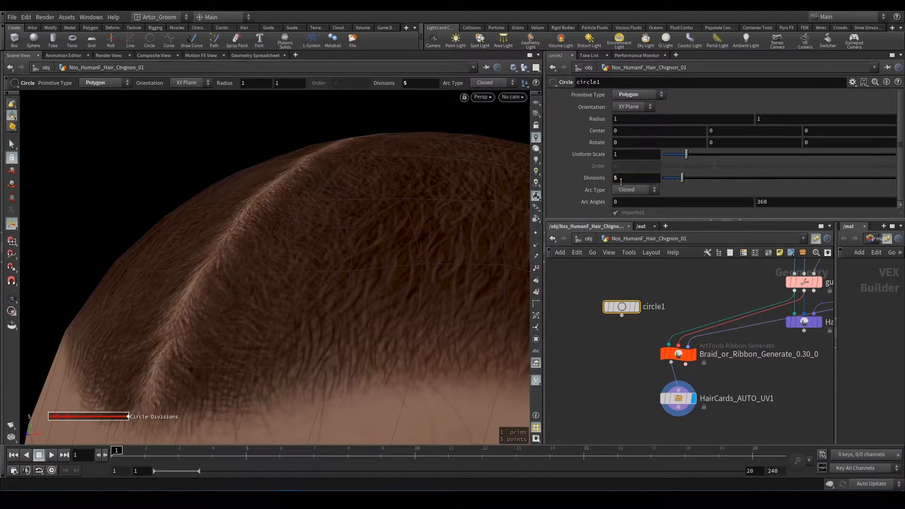
left_click(635, 189)
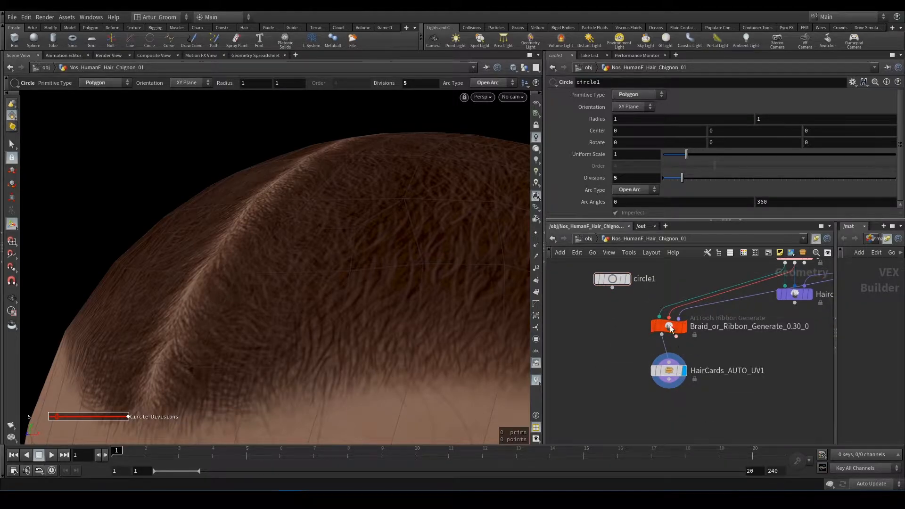
left_click(668, 326)
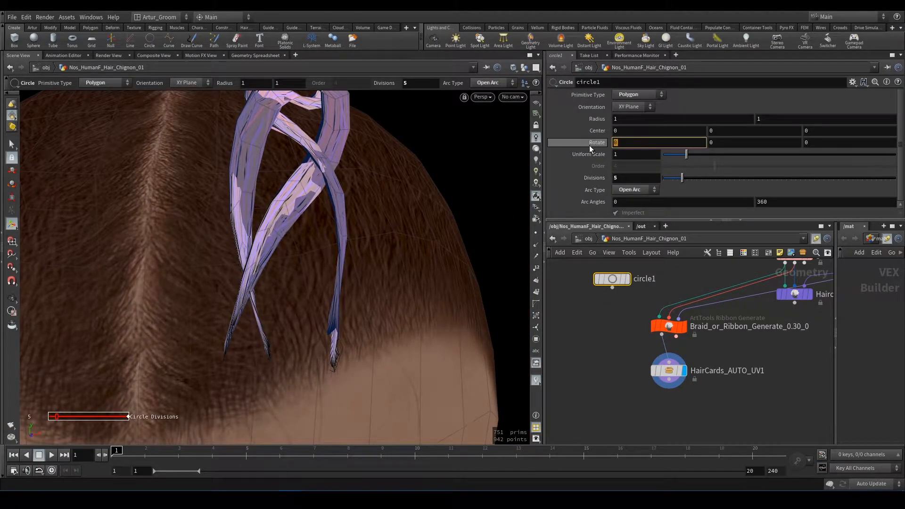
type("90")
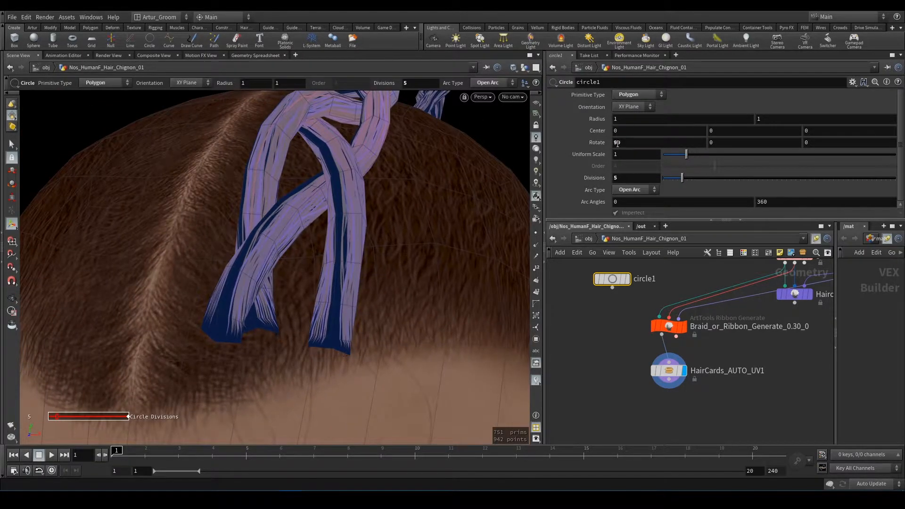
type("-90")
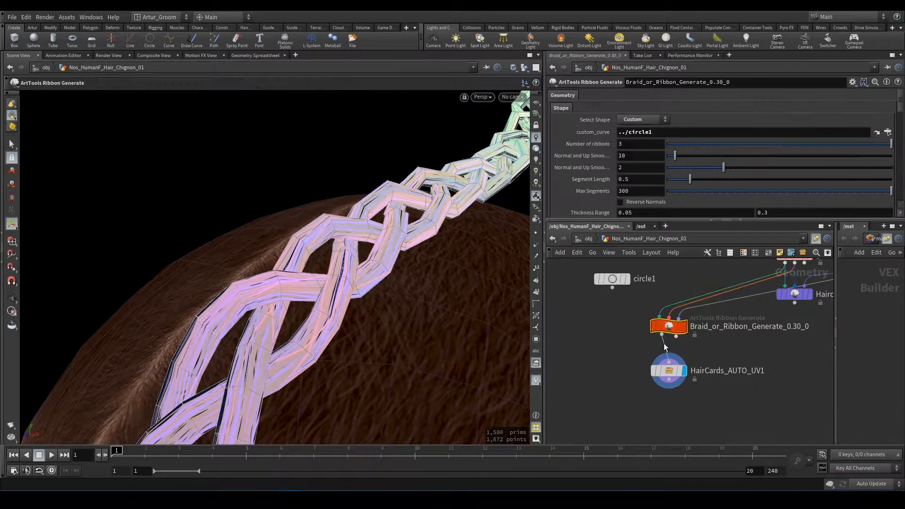
left_click(642, 119)
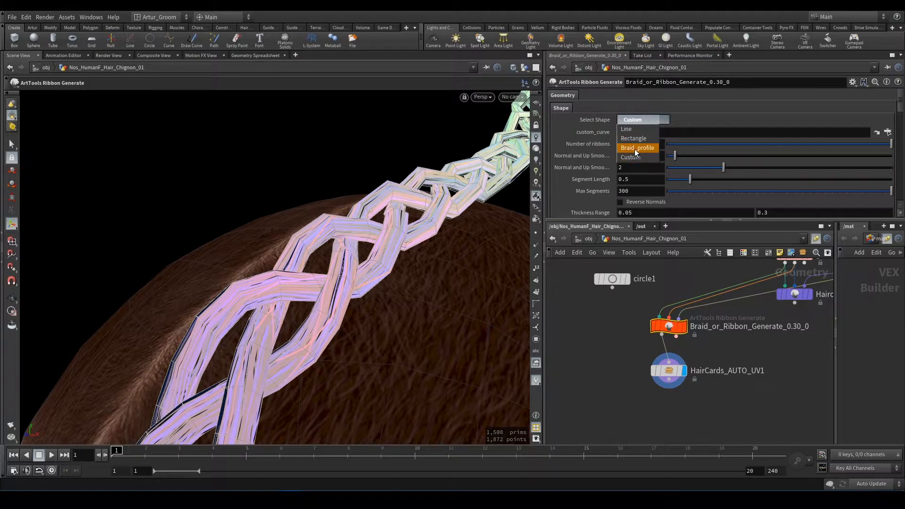
- Switch back to Braid_profile, testing profile divisions up to 6 and the profile scale
left_click(637, 147)
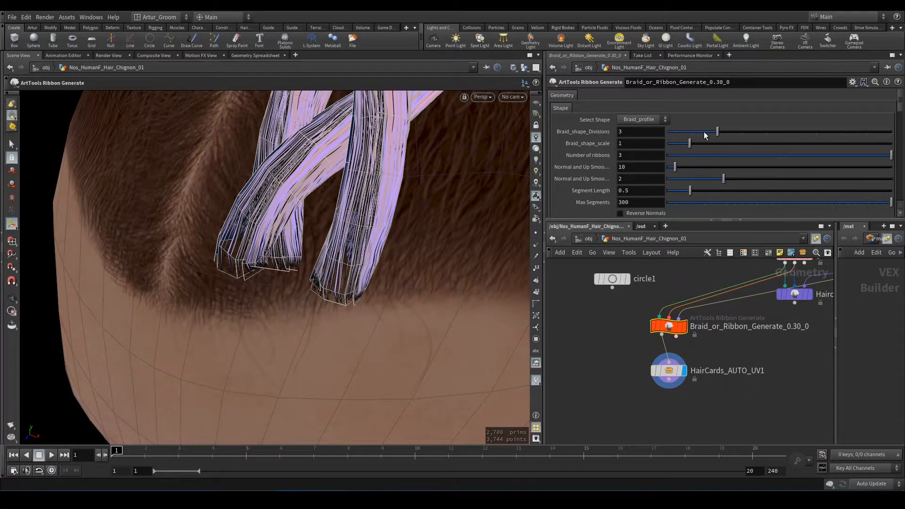
left_click_drag(717, 131, 791, 131)
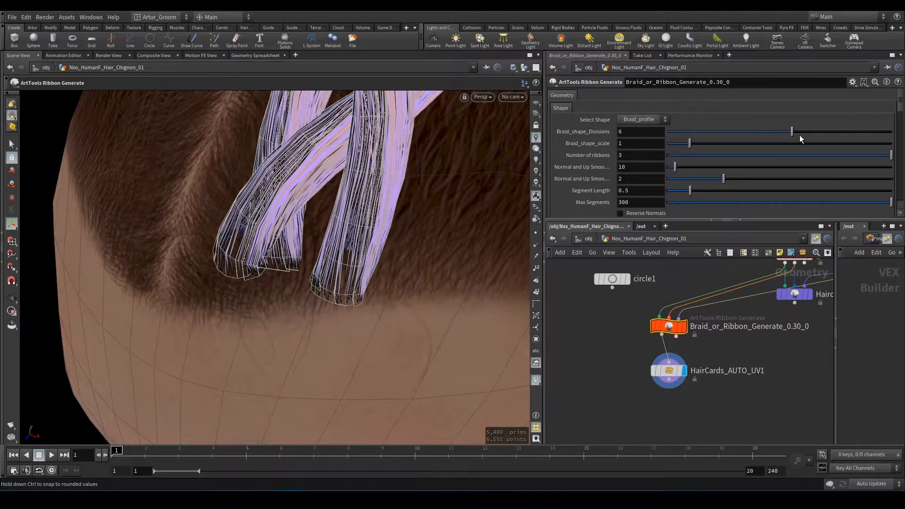
left_click_drag(791, 131, 840, 132)
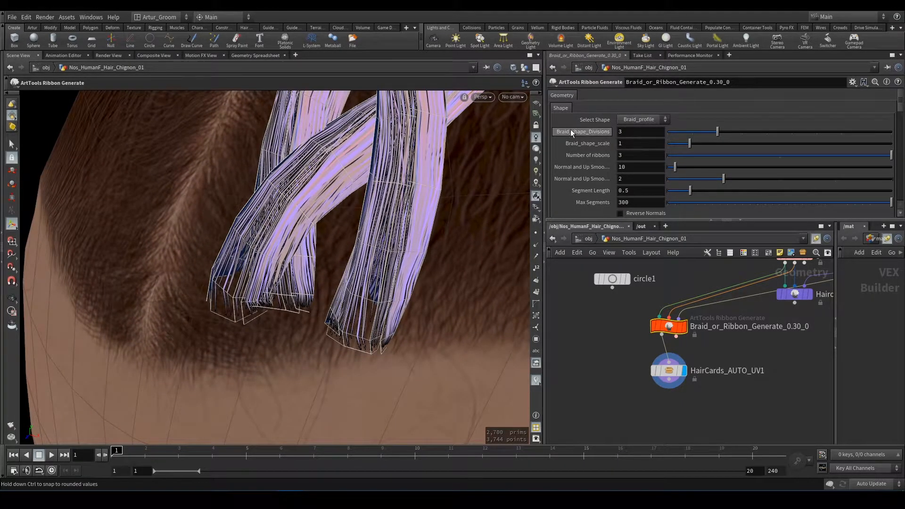
mouse_move(582, 143)
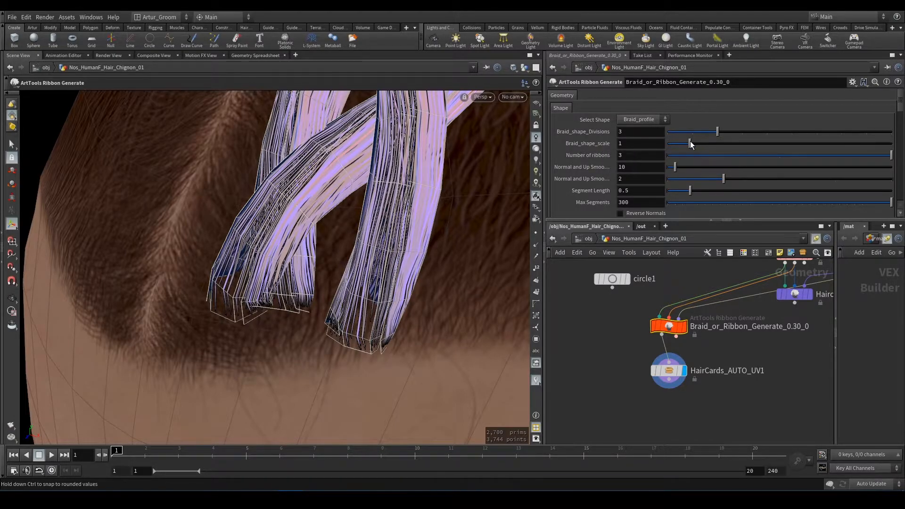
left_click_drag(689, 143, 702, 143)
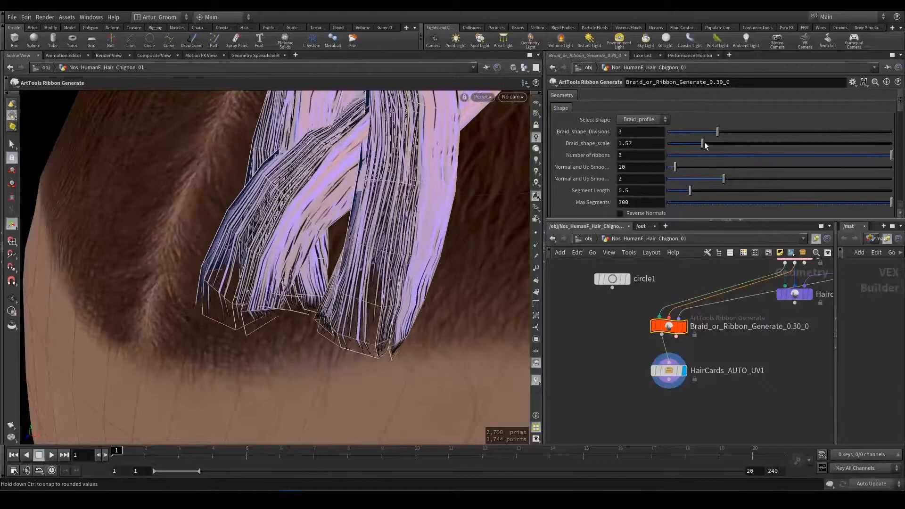
left_click_drag(703, 143, 692, 144)
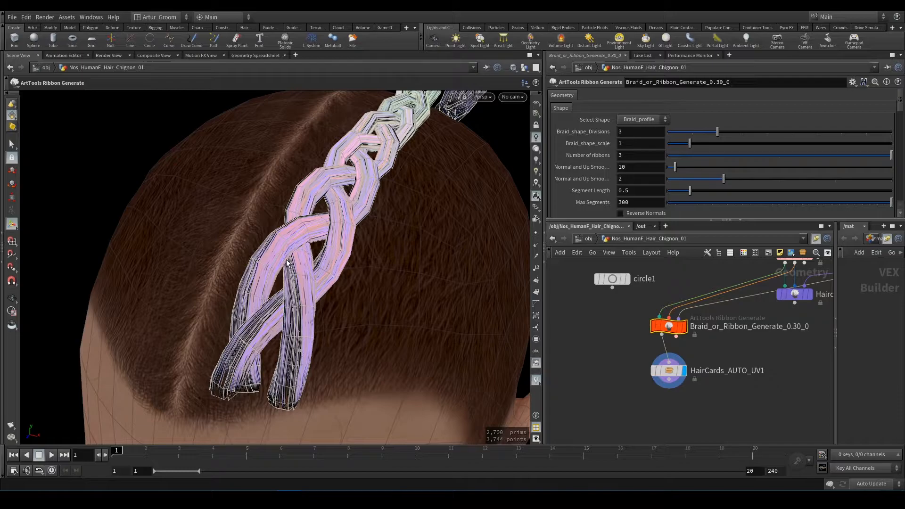
mouse_move(296, 209)
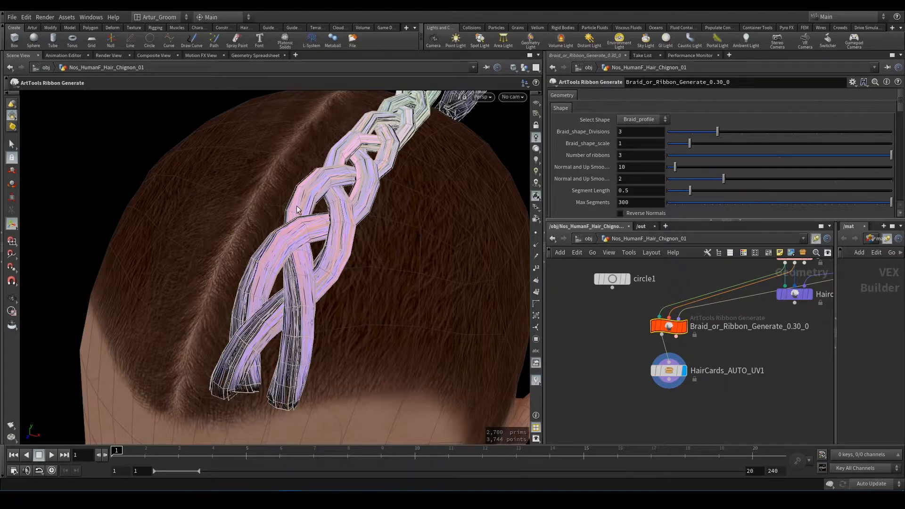
mouse_move(330, 195)
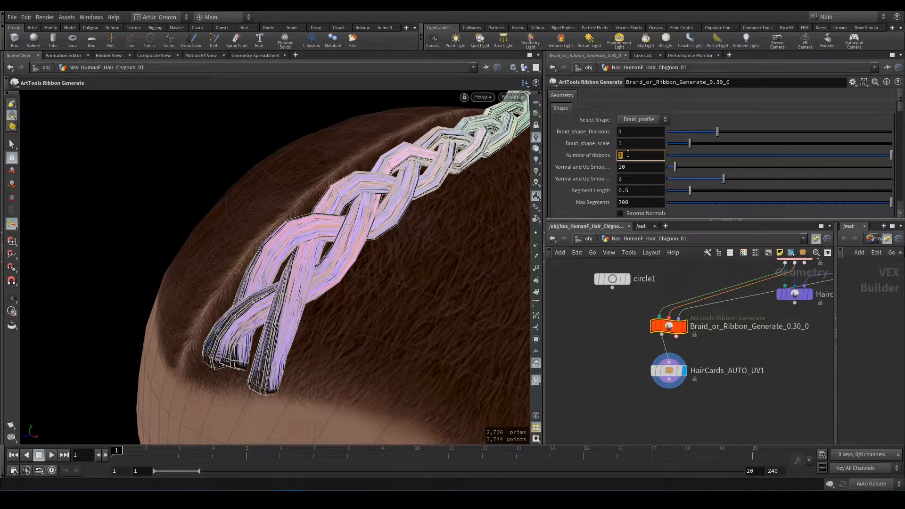
- Enter 2 and set the number of ribbons to 3
type("2")
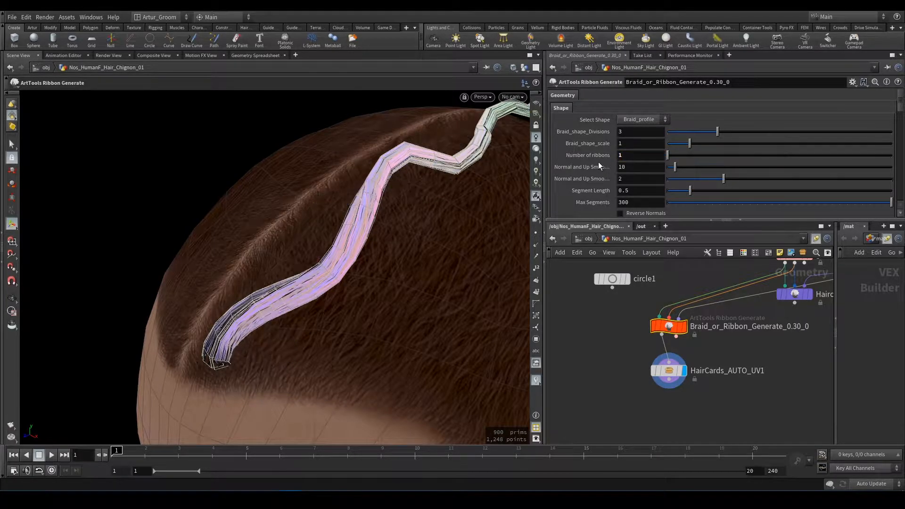
left_click(640, 155)
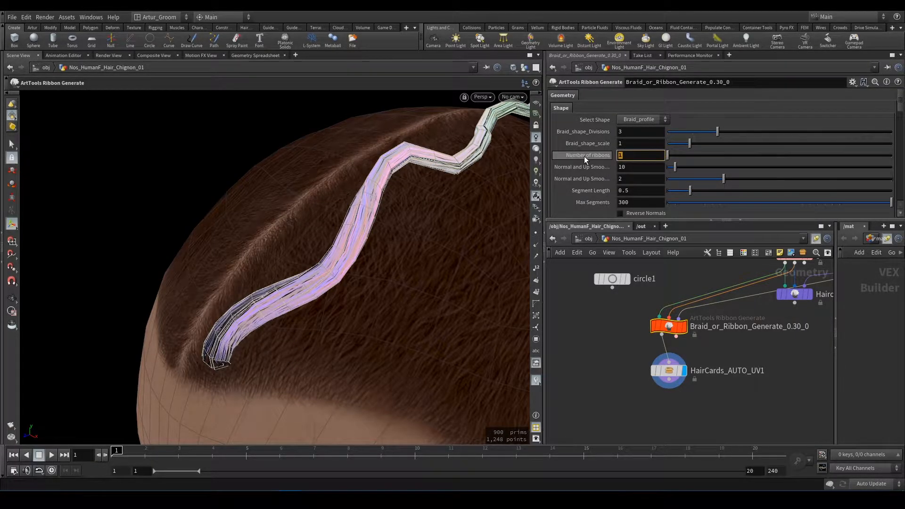
type("3")
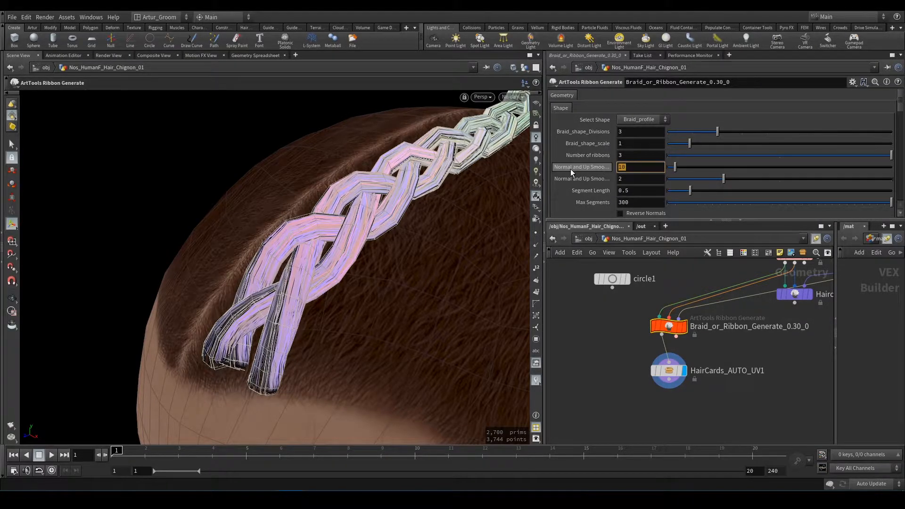
left_click_drag(670, 167, 685, 167)
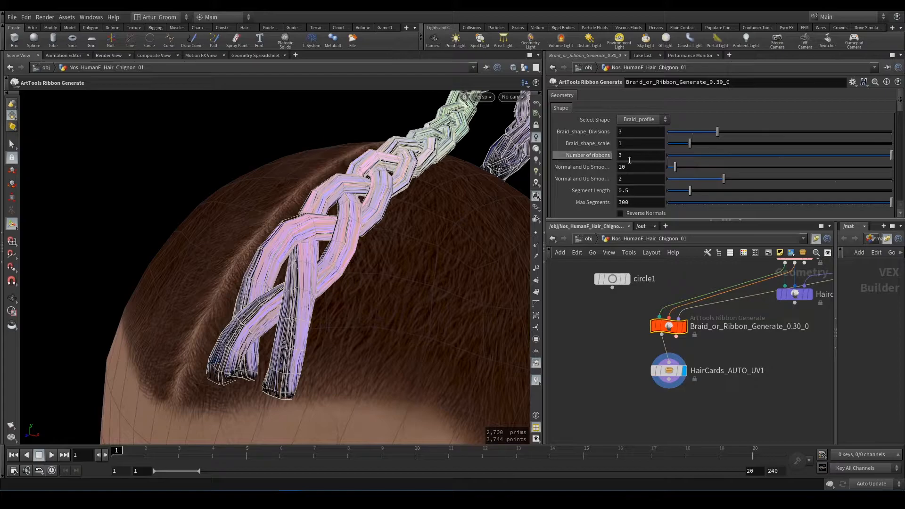
- Raise up-vector smoothing to 2 and set segment length to 0.1
left_click(639, 178)
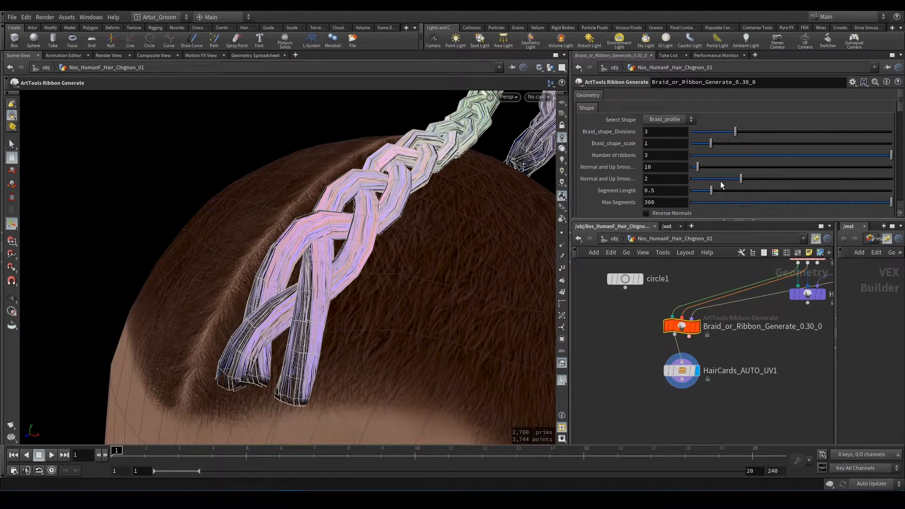
left_click_drag(739, 178, 699, 178)
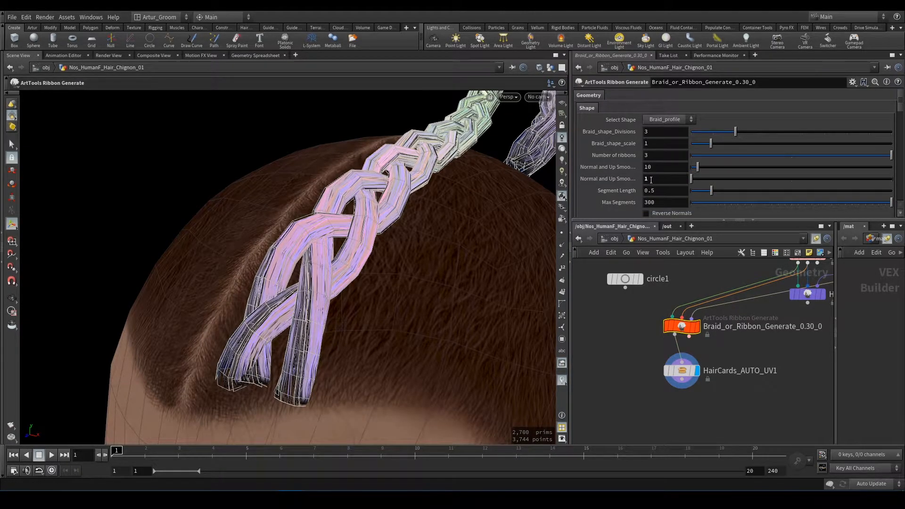
left_click_drag(696, 179, 740, 179)
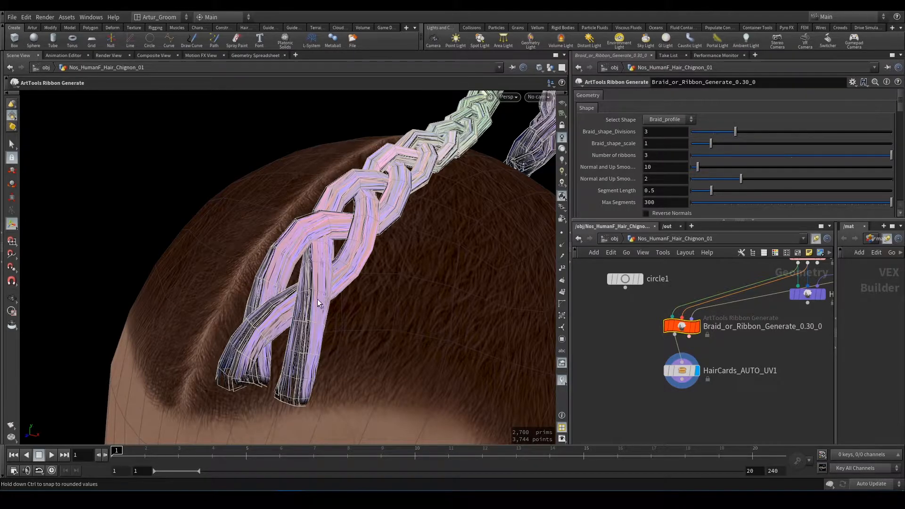
left_click(664, 191)
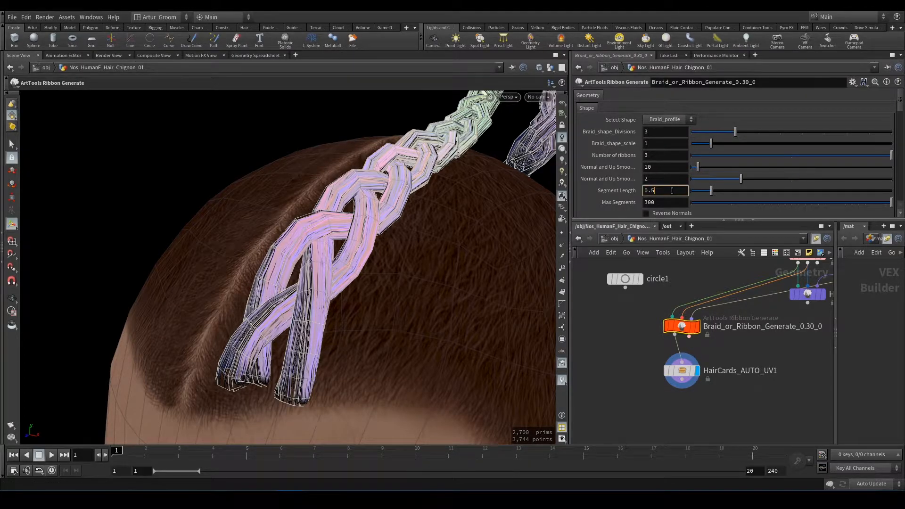
type("0.1")
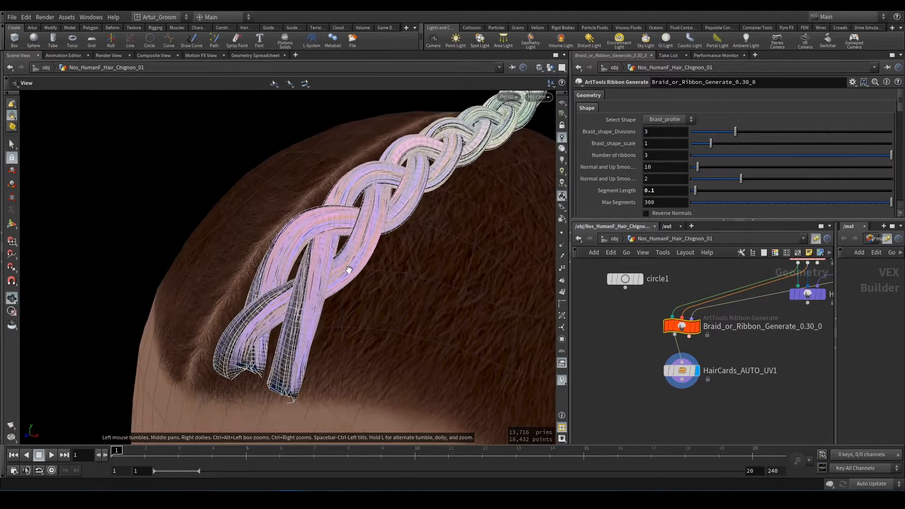
left_click_drag(346, 268, 367, 222)
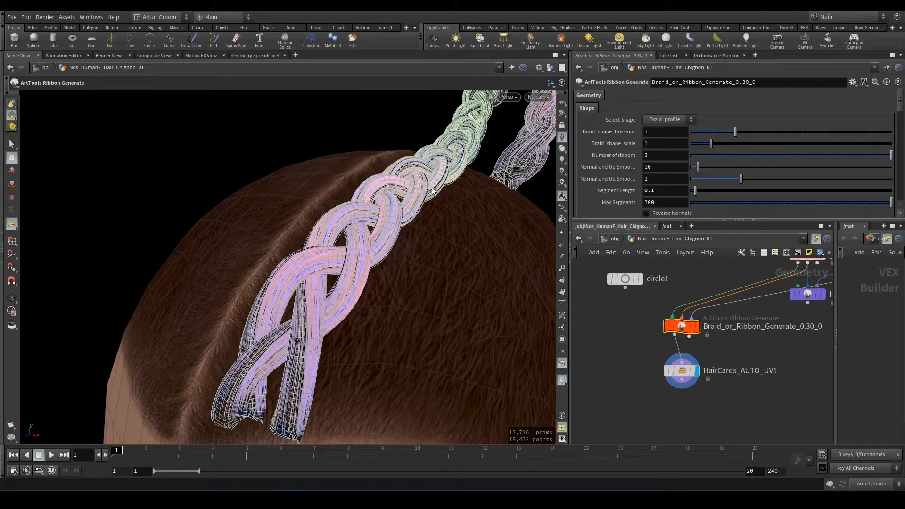
- Toggle Reverse Normals on and back off, then set the second Thickness Range value to .5
left_click(646, 168)
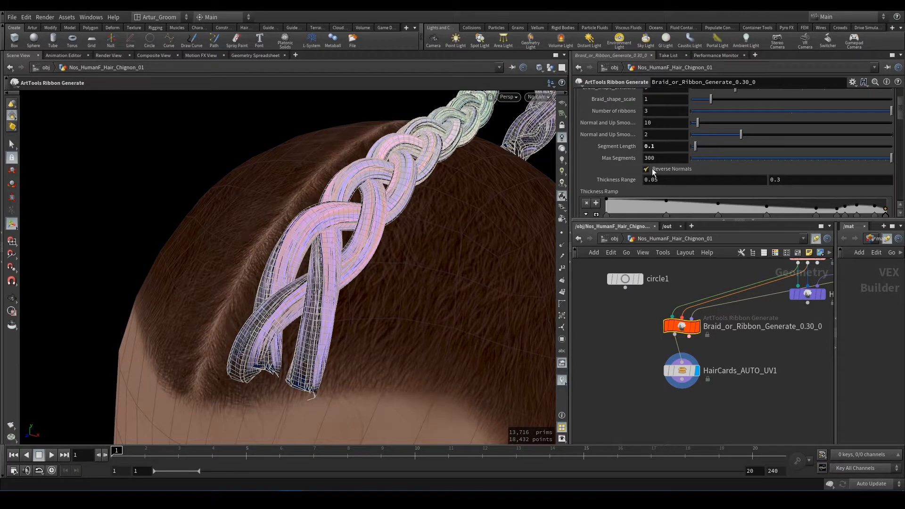
left_click(645, 169)
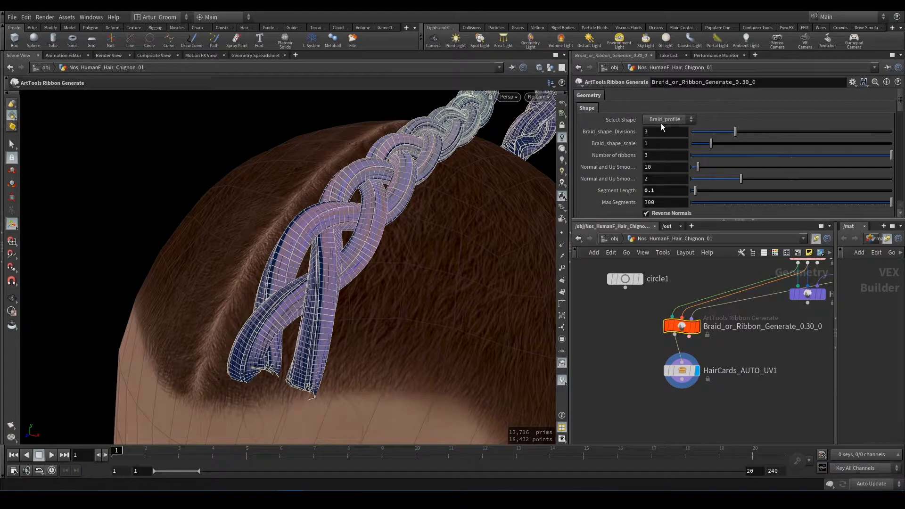
mouse_move(616, 168)
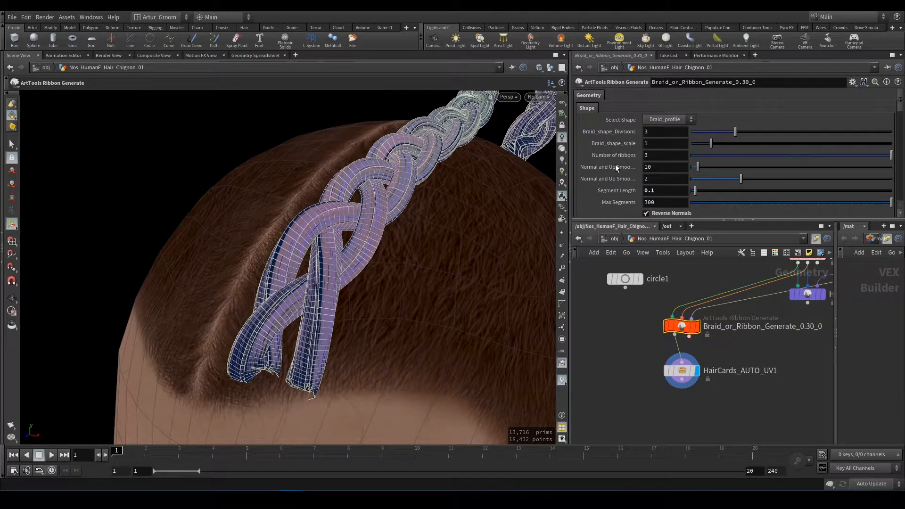
scroll("down", 3)
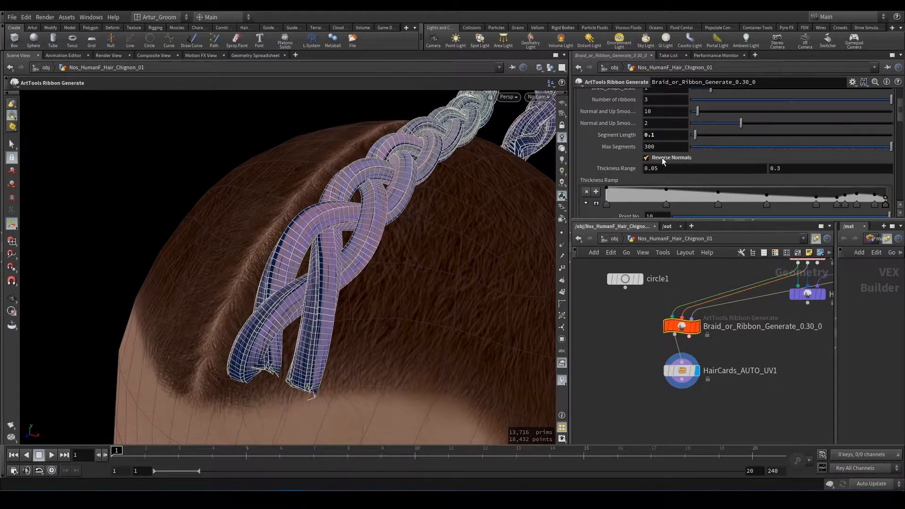
left_click(646, 157)
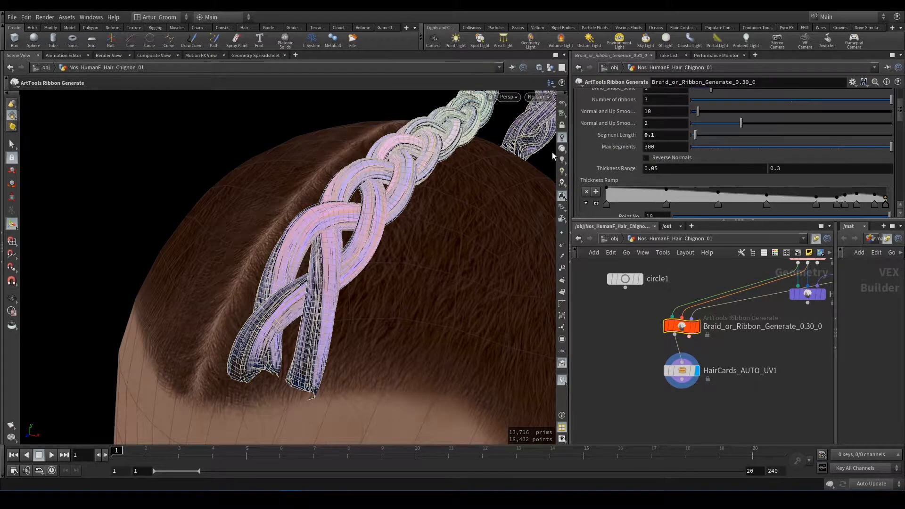
scroll("down", 3)
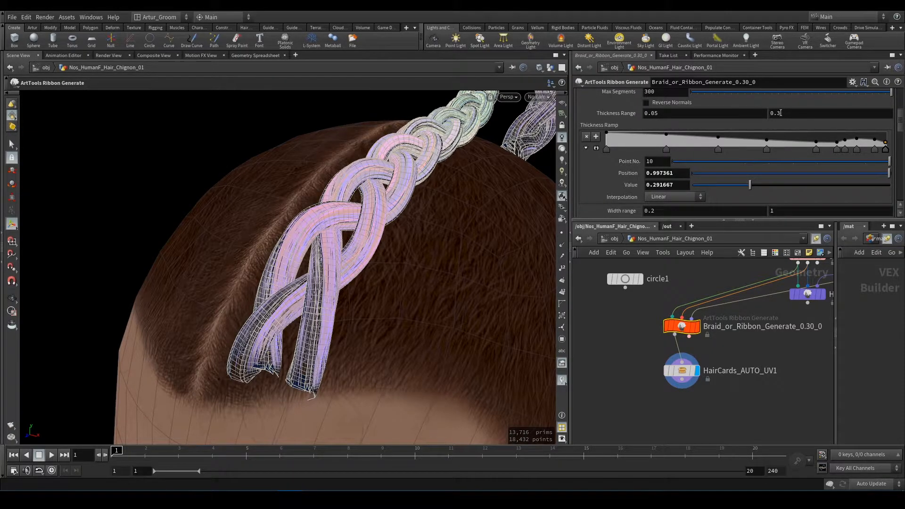
type(".5")
type("color")
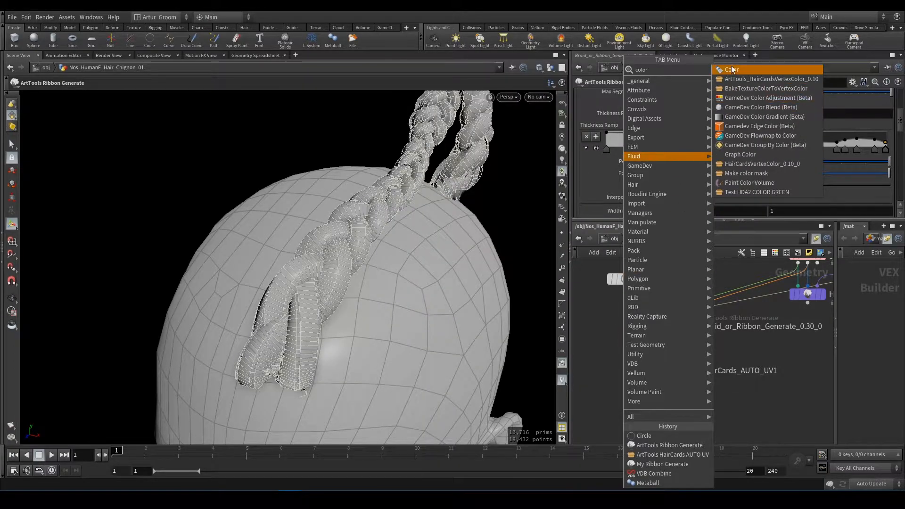
- Place a yellow Color node after the hair-card UV node and close the colour picker
left_click(732, 69)
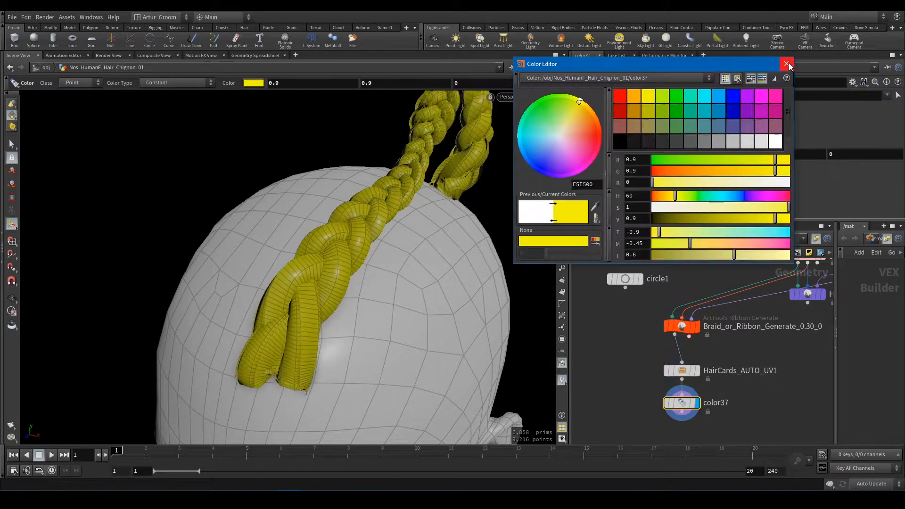
left_click(786, 64)
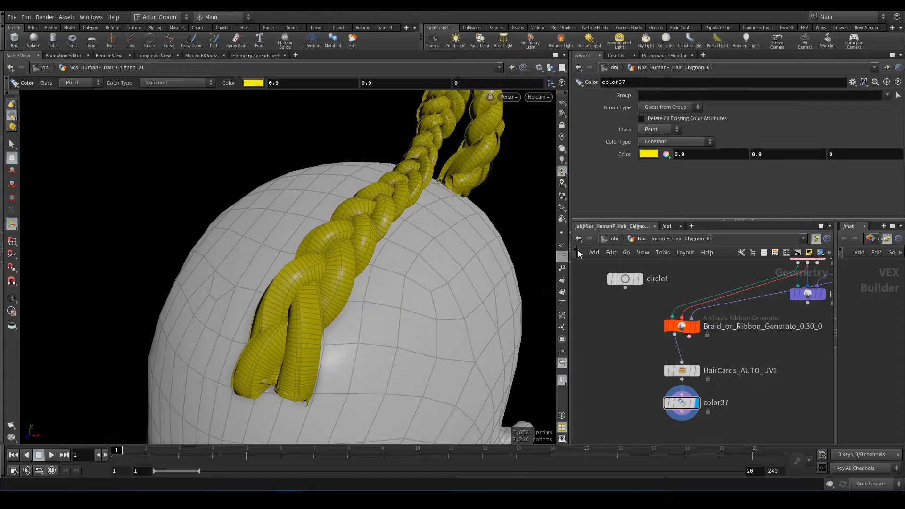
left_click(681, 326)
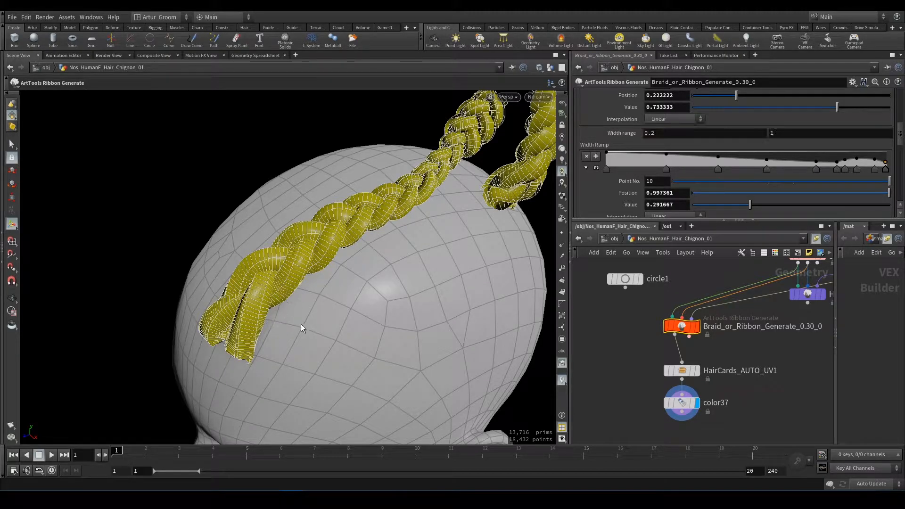
mouse_move(254, 367)
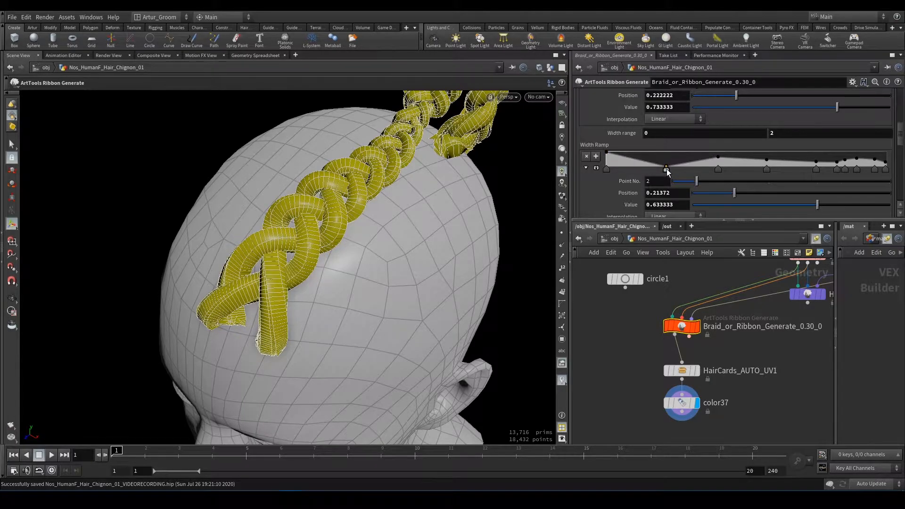
- Drag Width Ramp point 2 down toward 0.21 to round the strands
left_click_drag(666, 169, 664, 161)
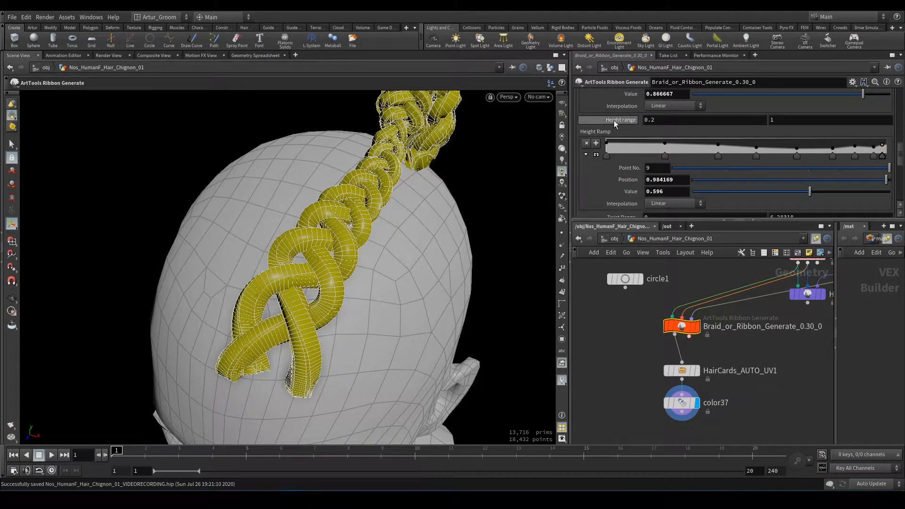
mouse_move(620, 119)
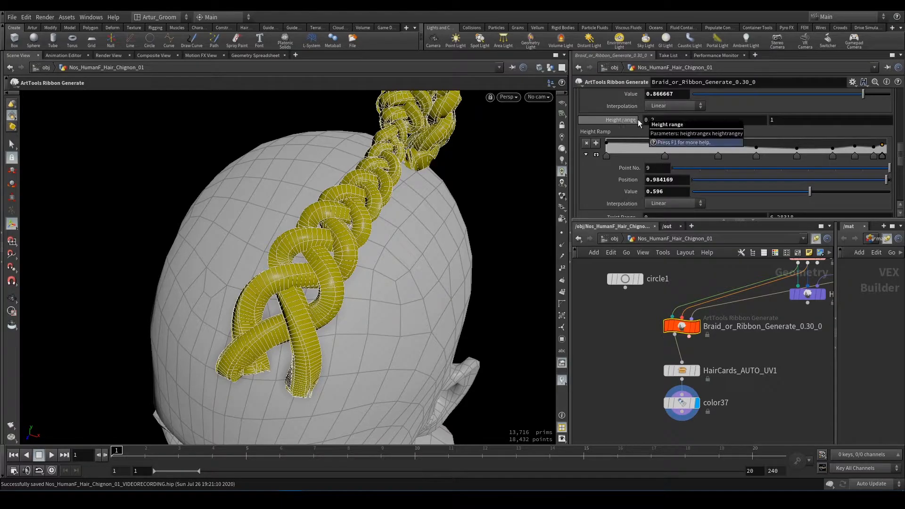
- Check the Height range tooltip and set its maximum value to 2
left_click(663, 119)
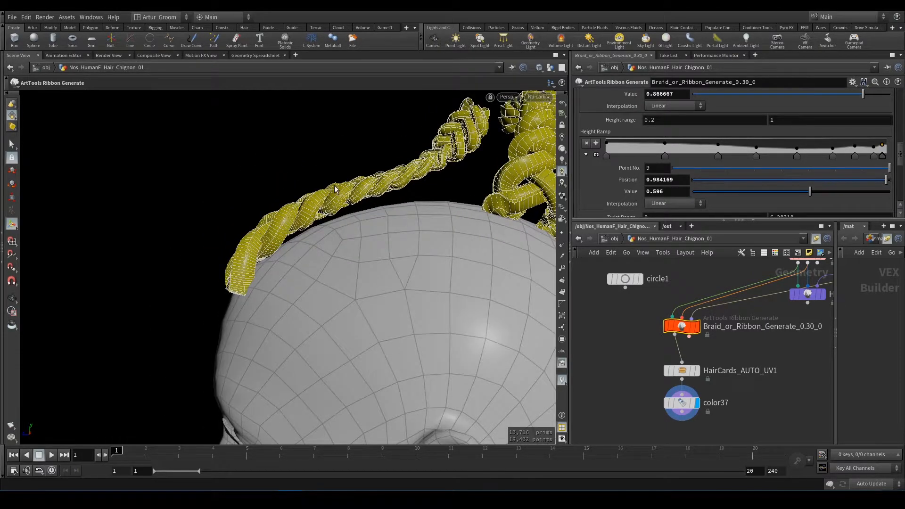
left_click(771, 119)
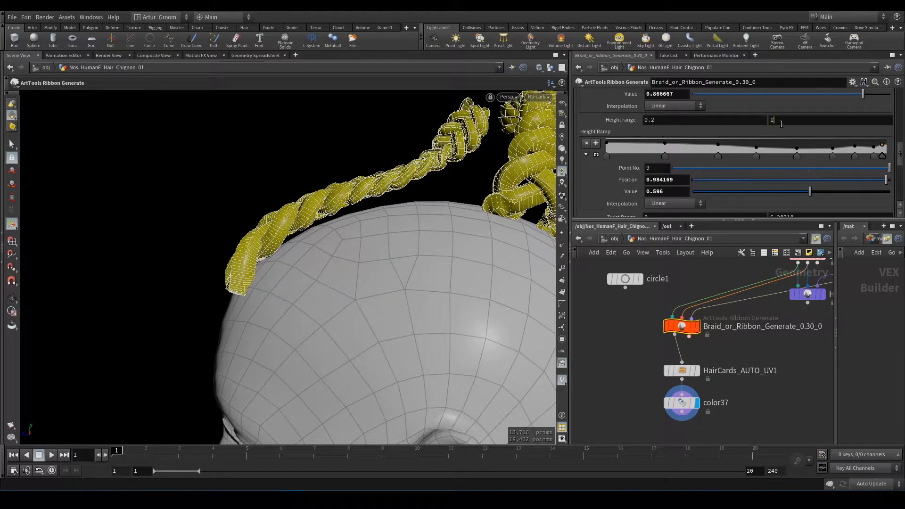
type("2")
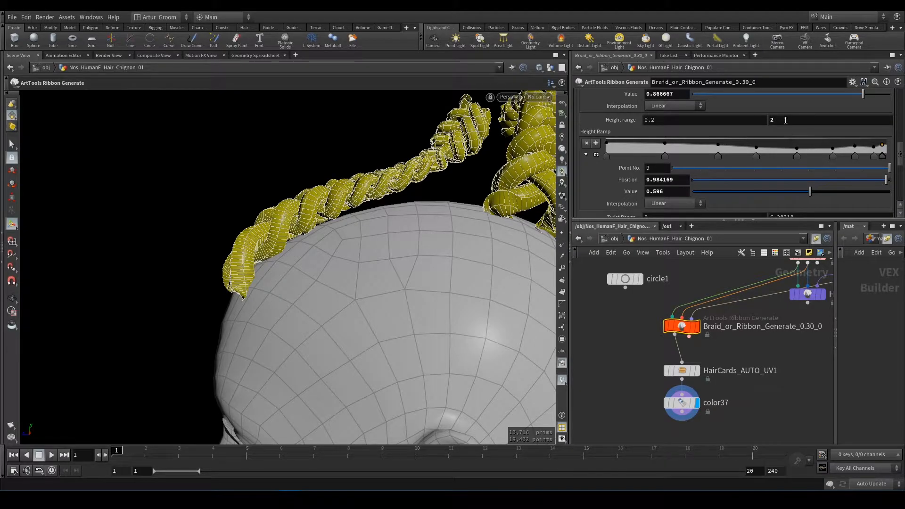
type("5")
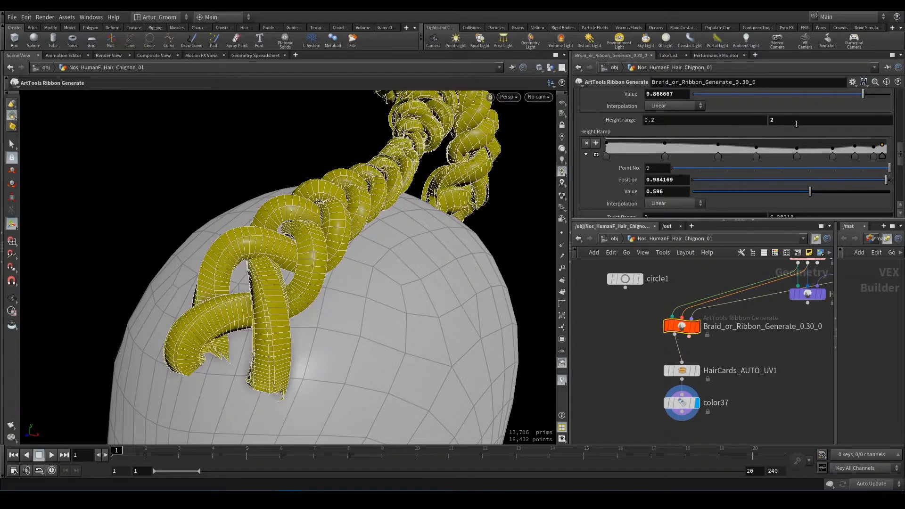
type("1")
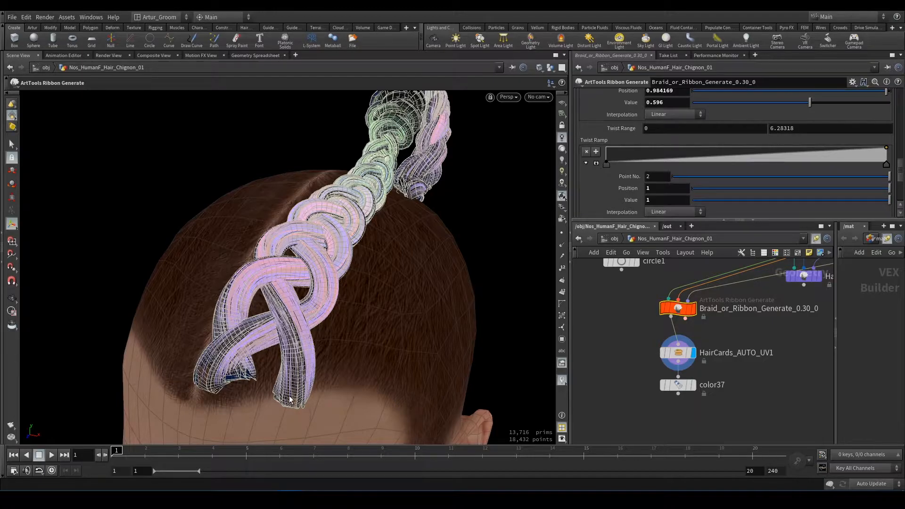
mouse_move(252, 255)
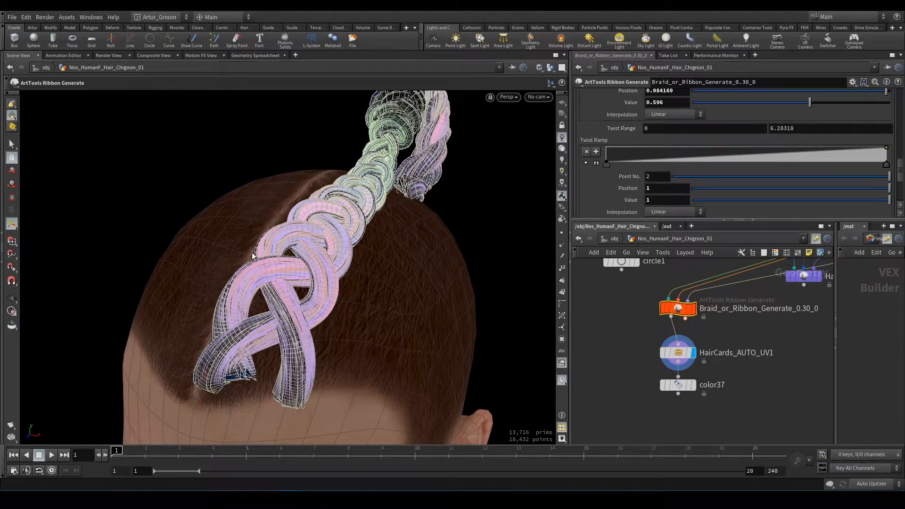
mouse_move(651, 160)
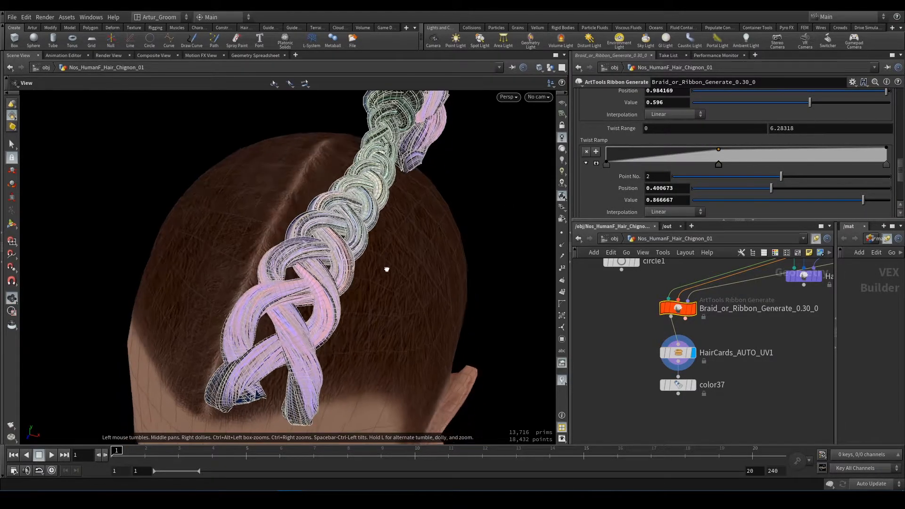
- Orbit around the head to inspect the braid
left_click_drag(387, 269, 271, 281)
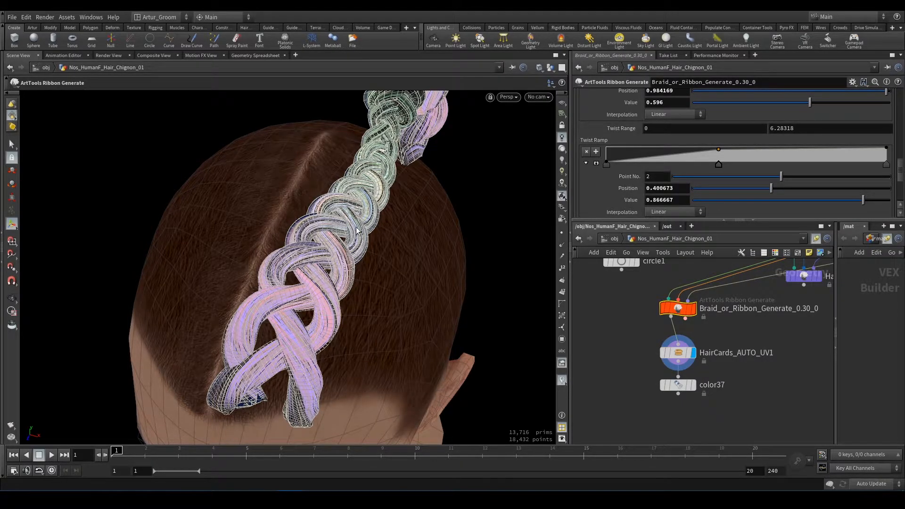
mouse_move(360, 187)
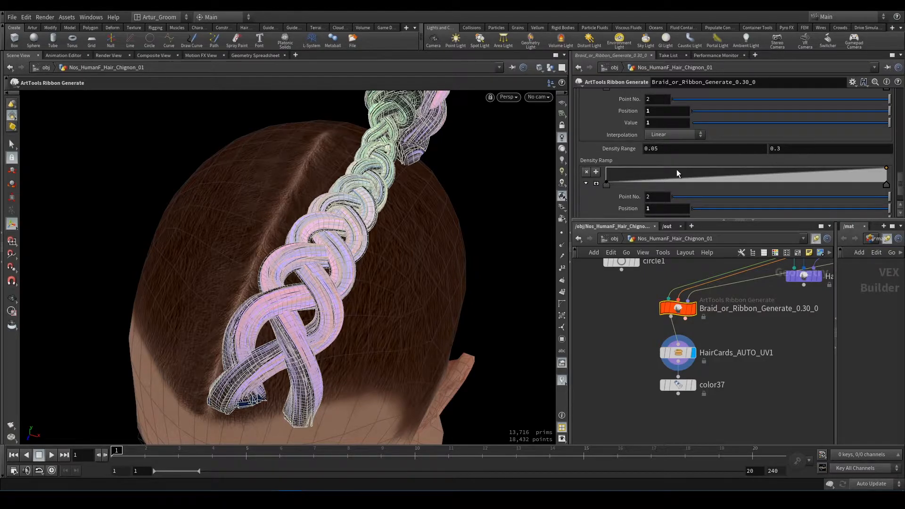
mouse_move(380, 157)
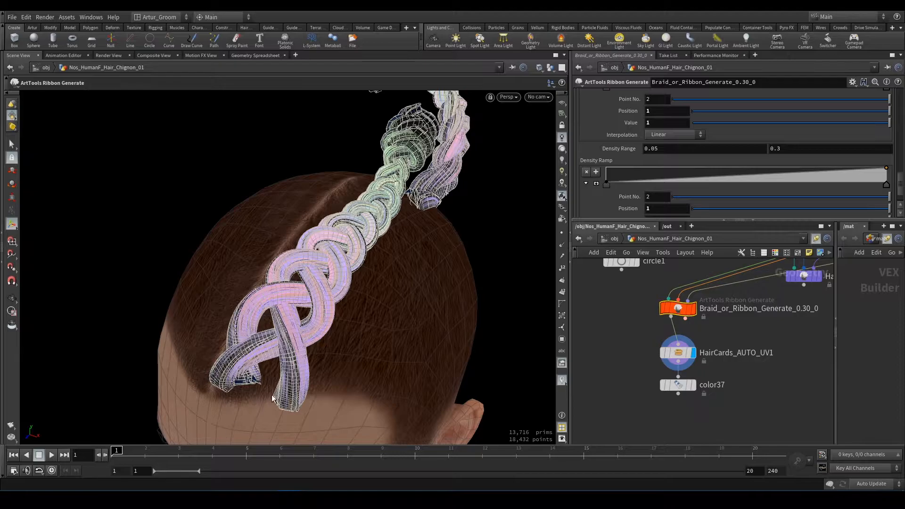
mouse_move(277, 383)
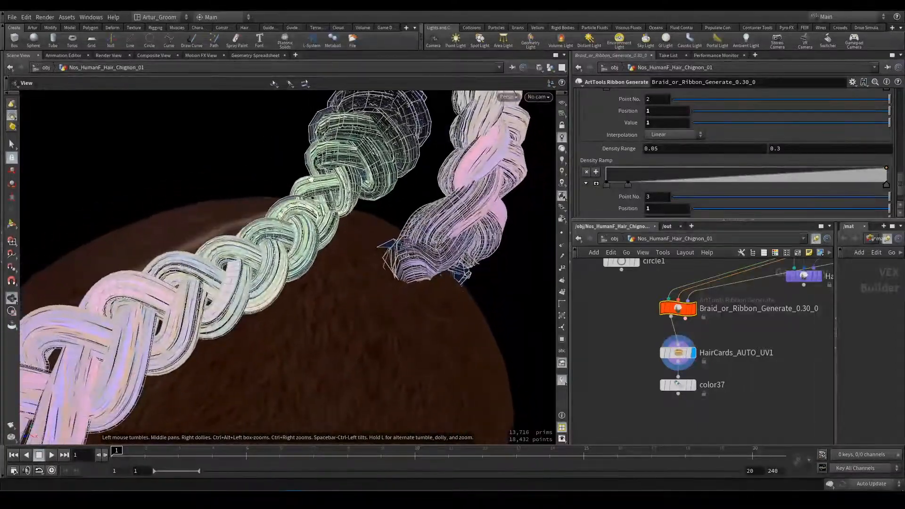
- Lower Width Ramp points toward the tip so the braids taper, orbiting to check
left_click_drag(289, 231, 346, 231)
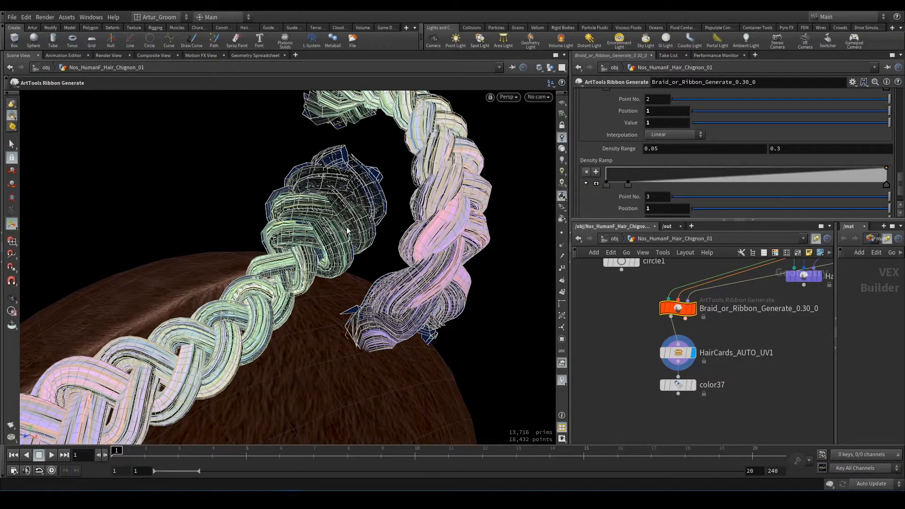
mouse_move(352, 203)
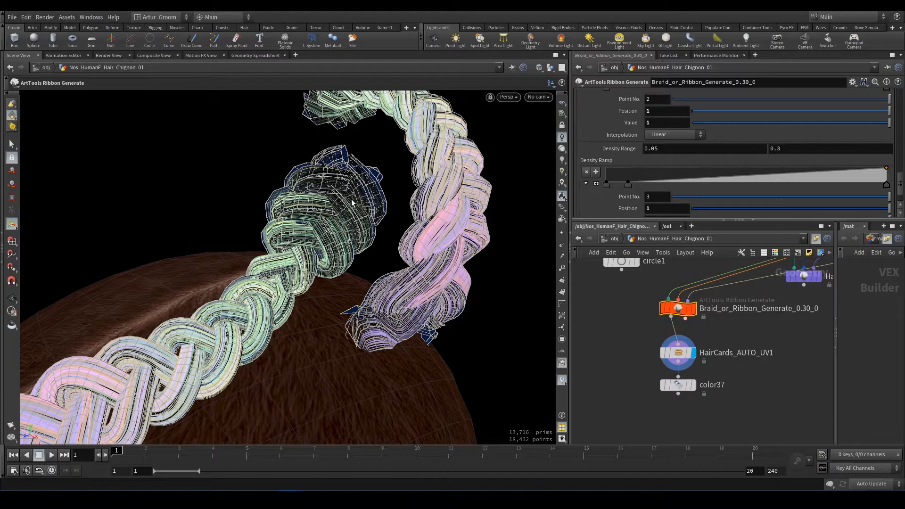
mouse_move(311, 192)
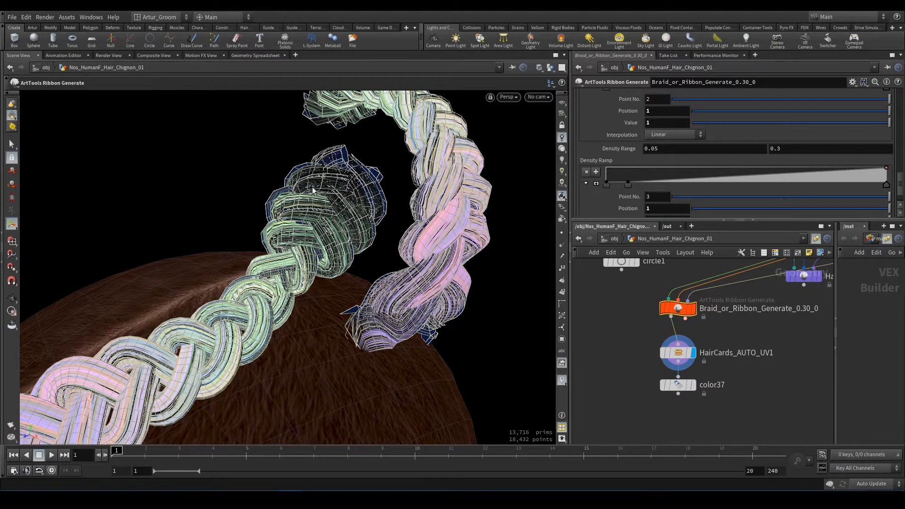
left_click_drag(889, 208, 868, 207)
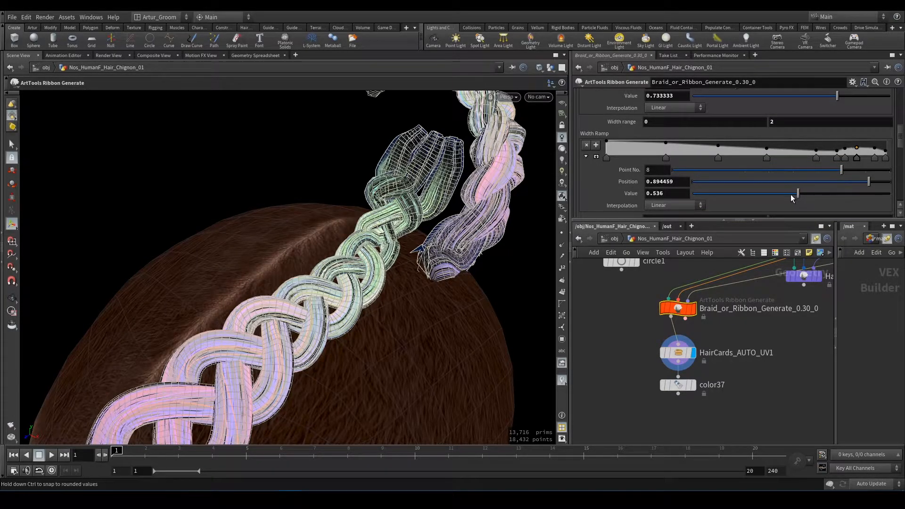
left_click_drag(797, 193, 770, 193)
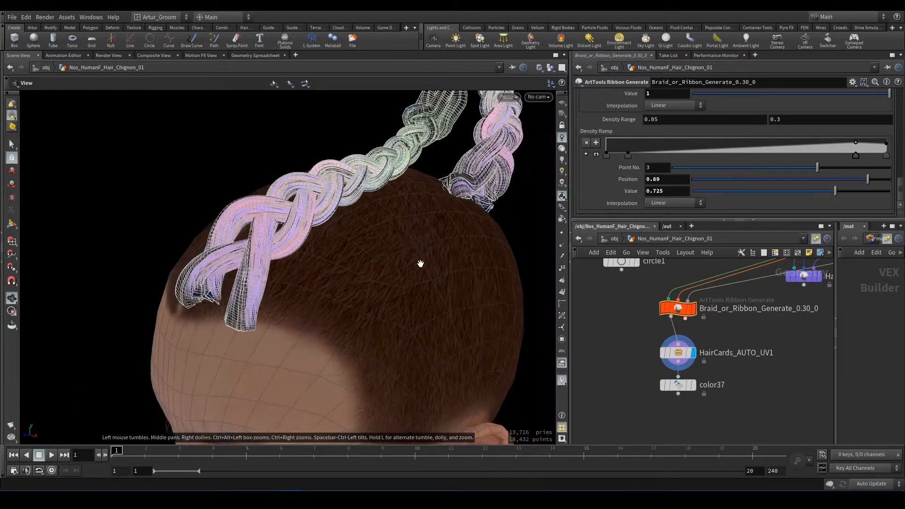
left_click_drag(419, 264, 326, 284)
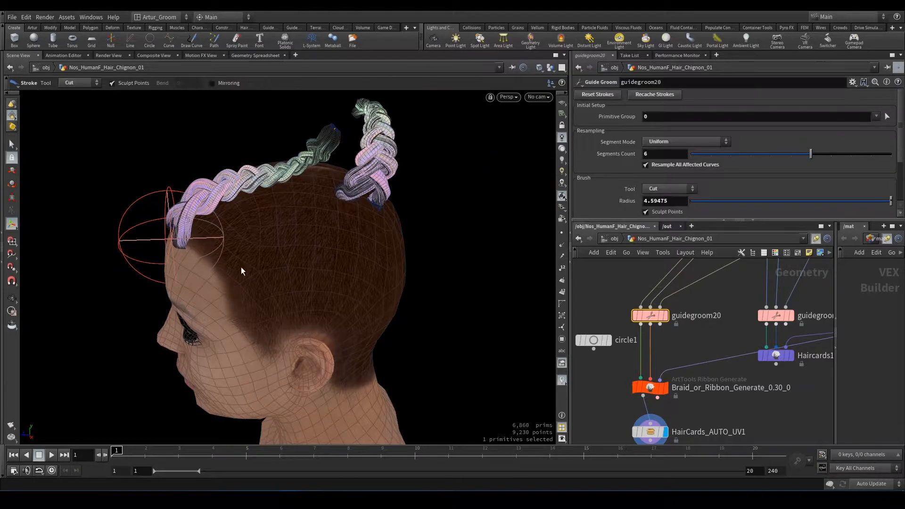
- Plant one guide at the nape of the neck and brush it downward into a hanging braid
left_click(668, 189)
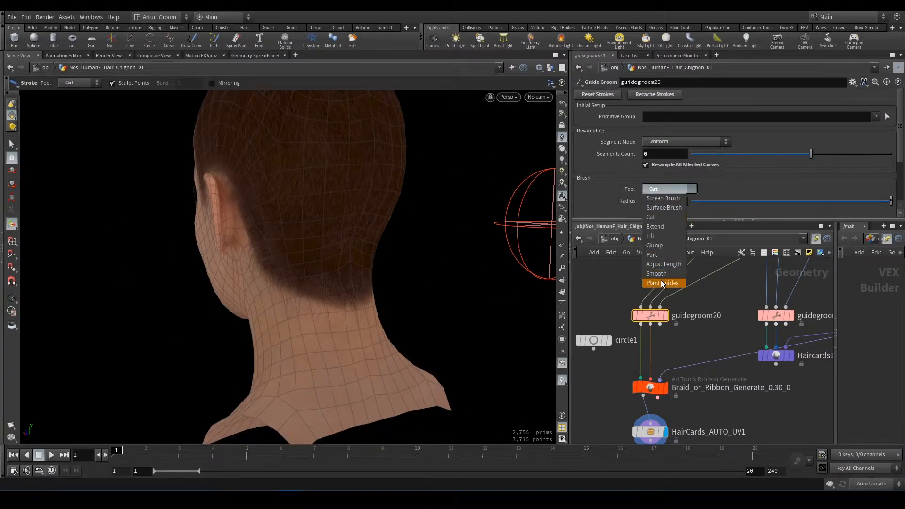
left_click(662, 283)
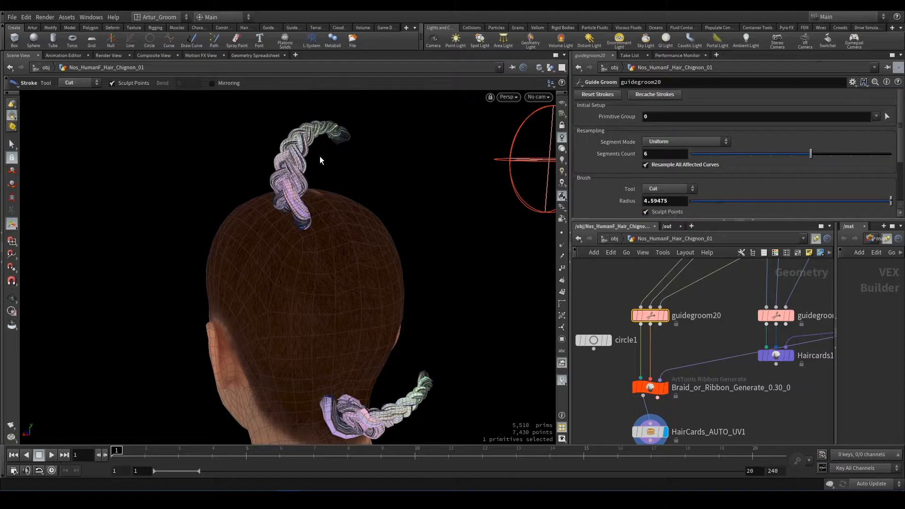
left_click(668, 188)
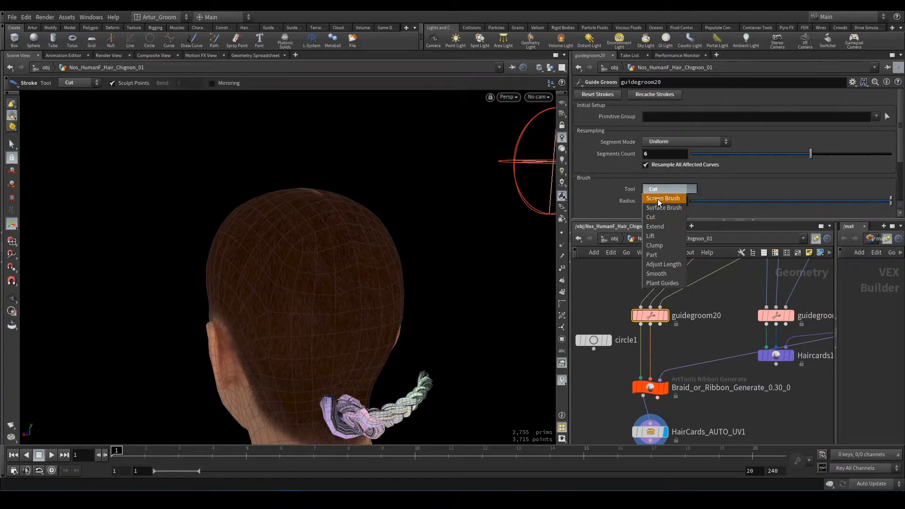
left_click(663, 198)
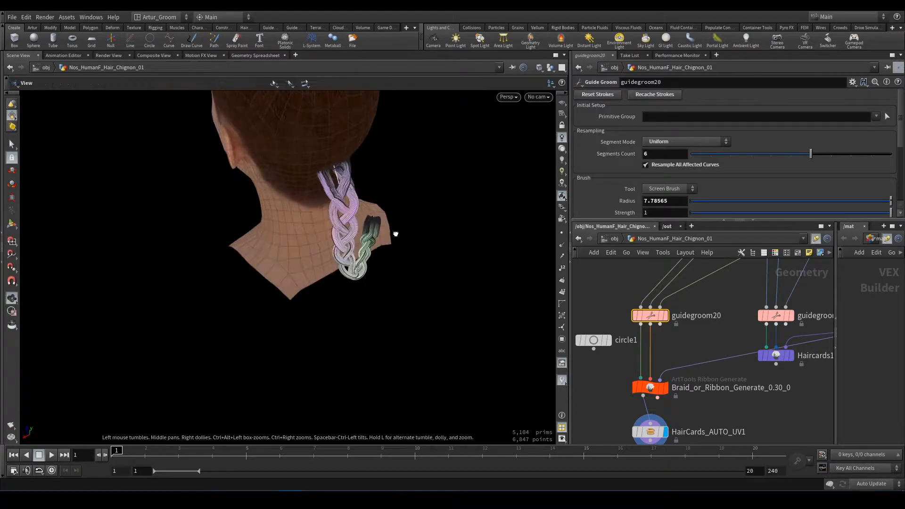
left_click(669, 188)
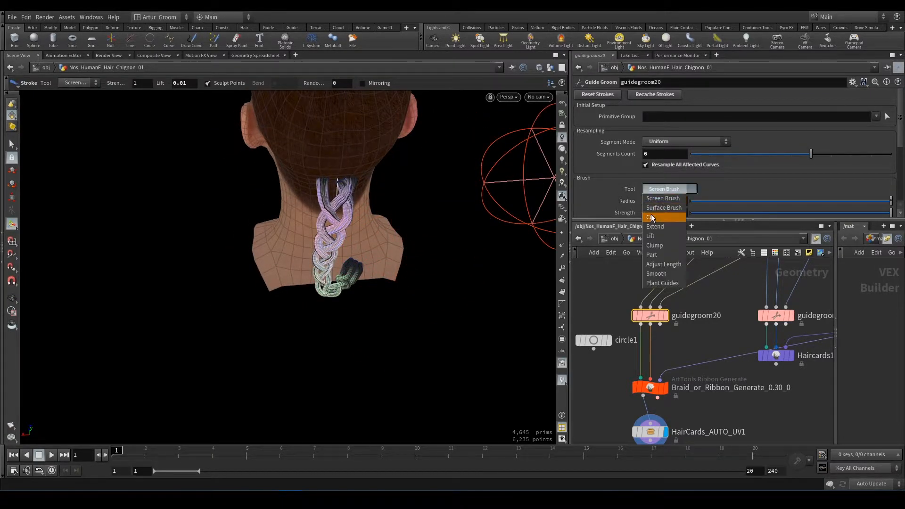
left_click(651, 217)
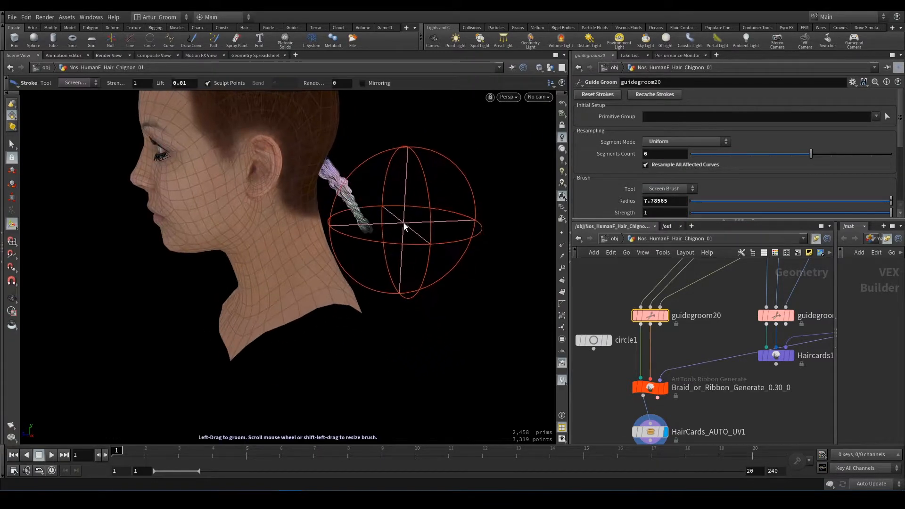
left_click_drag(404, 228, 396, 258)
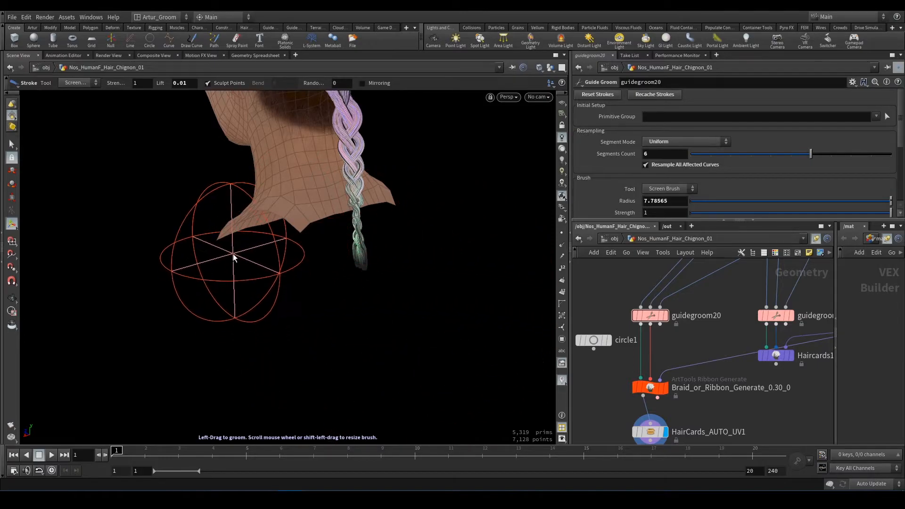
mouse_move(493, 242)
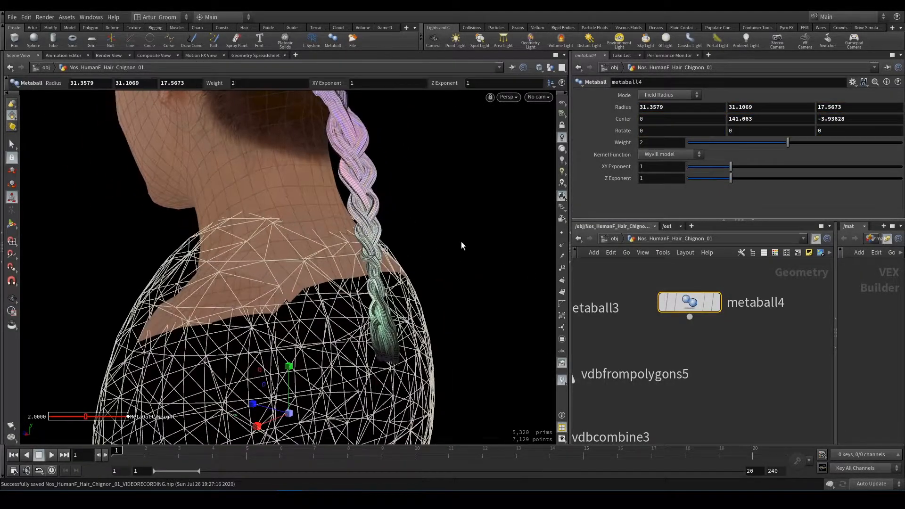
- Reshape metaball4 around the shoulders and search 'sm' for a smoothing node
left_click_drag(461, 245, 258, 336)
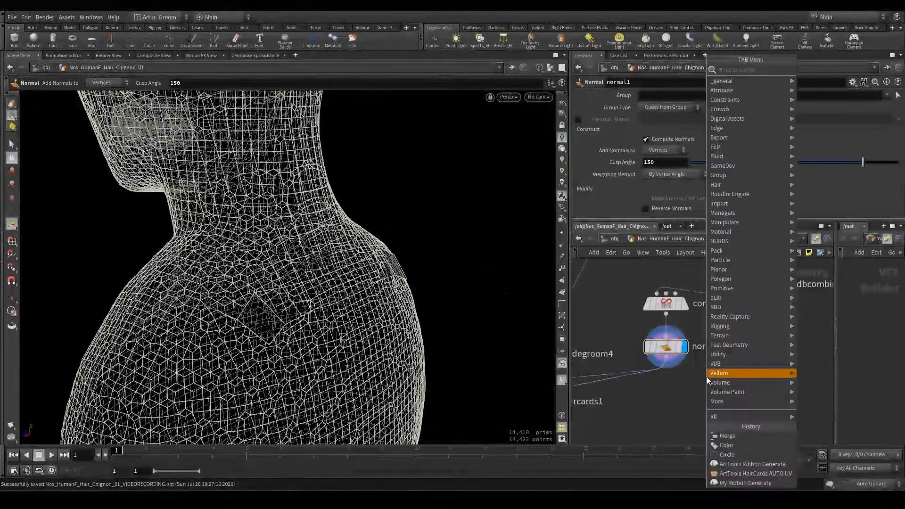
type("sm")
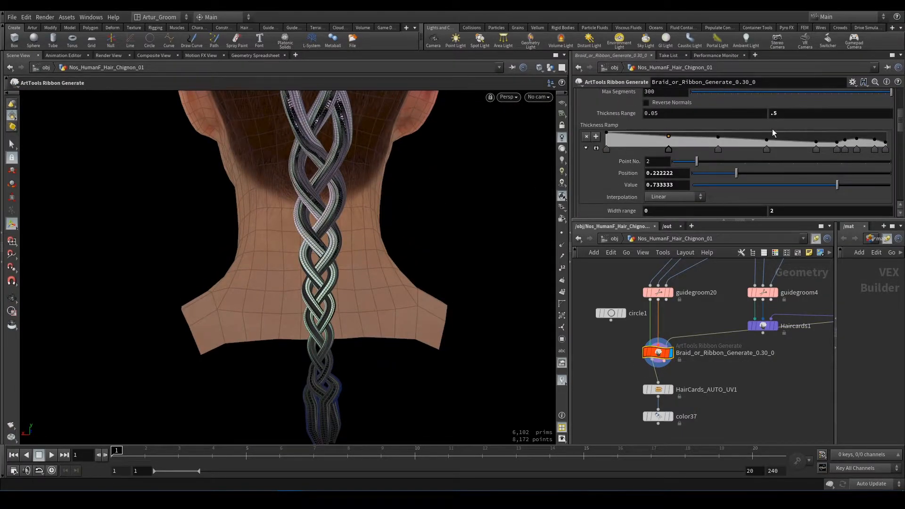
- Set Thickness Range max to 0.8 and raise Width Ramp point 2 to widen the root
left_click(830, 113)
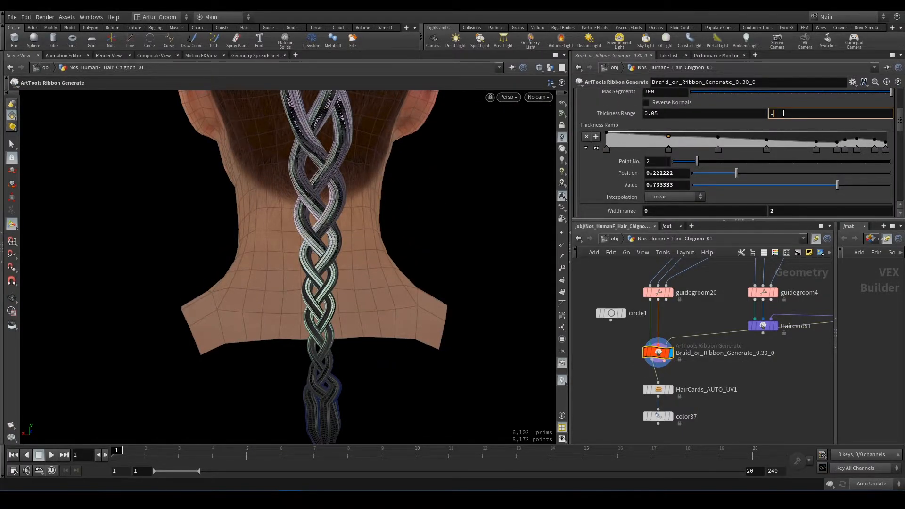
type(".8")
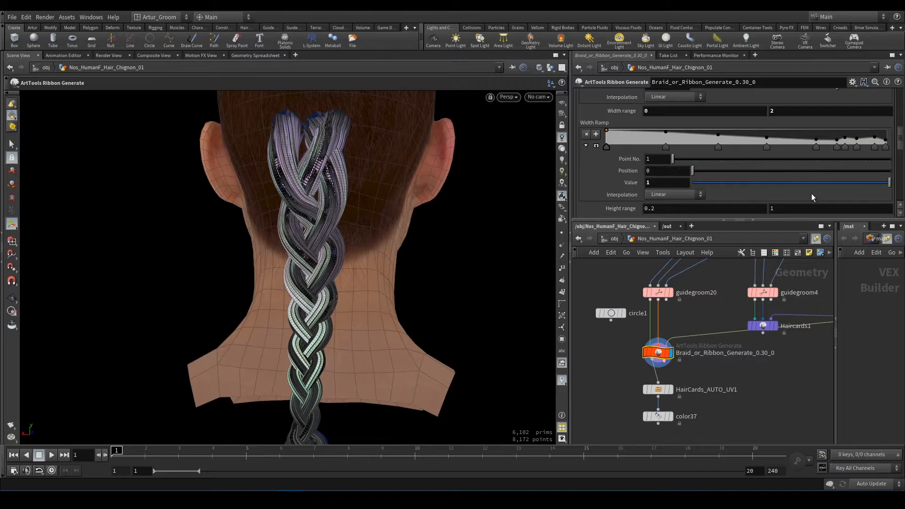
left_click_drag(889, 182, 802, 182)
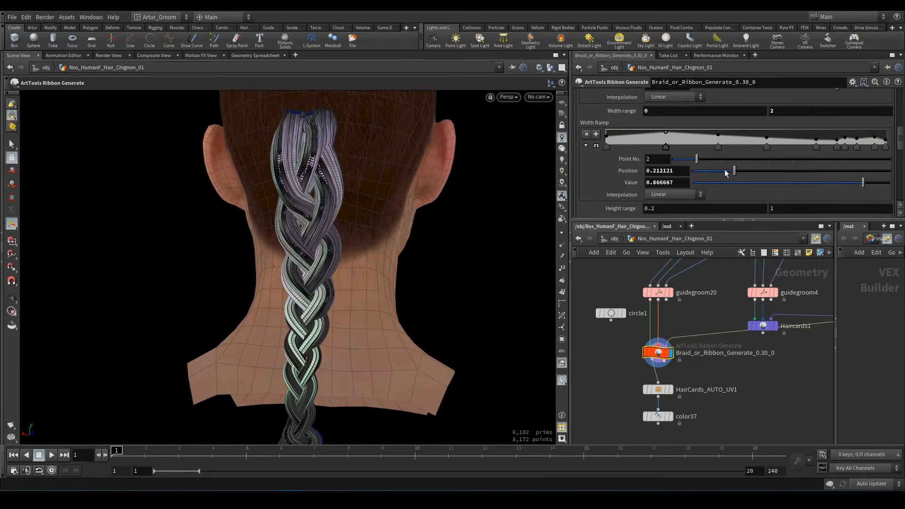
left_click_drag(861, 183, 818, 182)
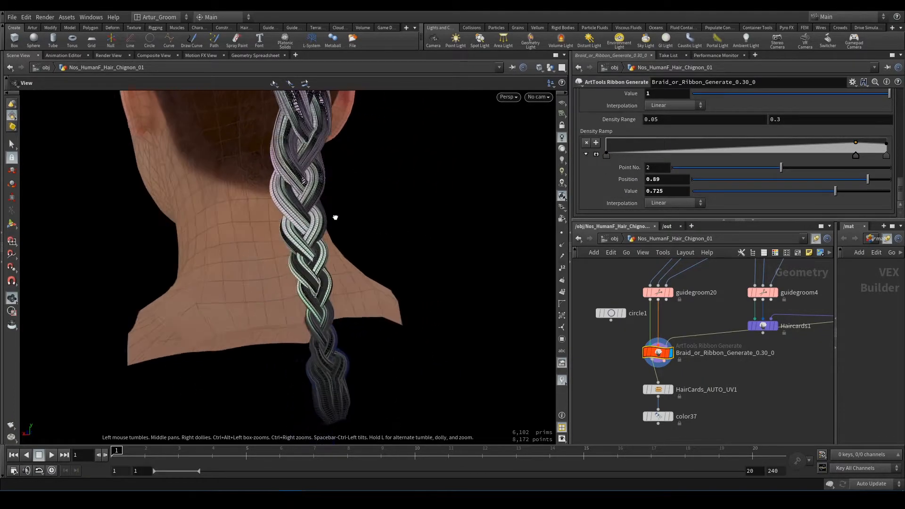
left_click_drag(335, 217, 334, 225)
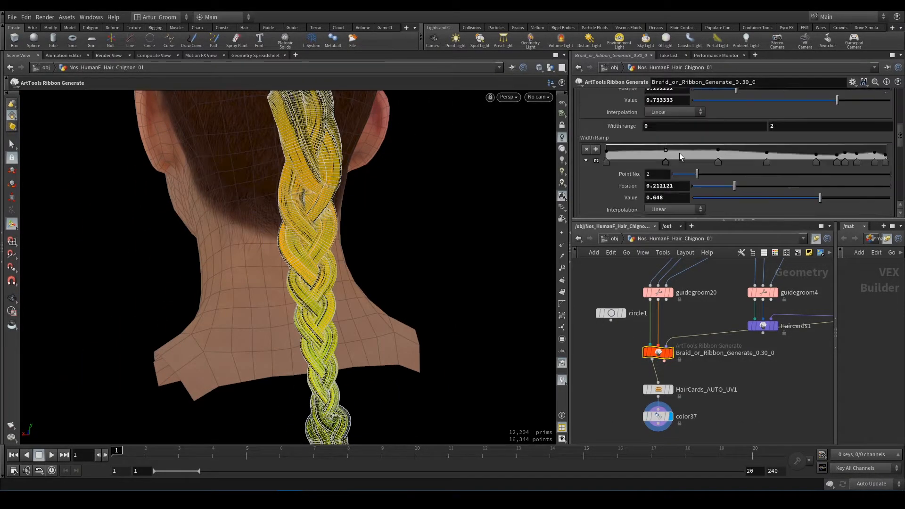
left_click(588, 95)
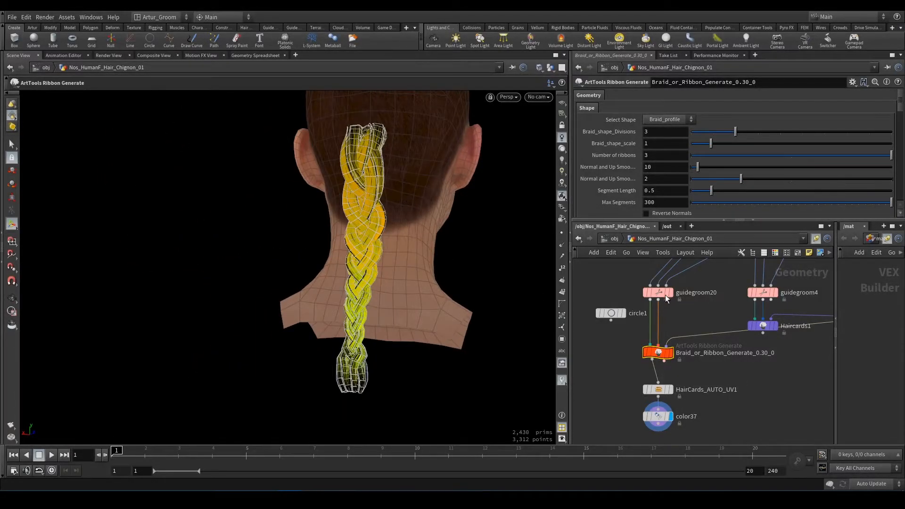
- On guidegroom20, stroke new guides across the back and sides of the head
left_click(658, 292)
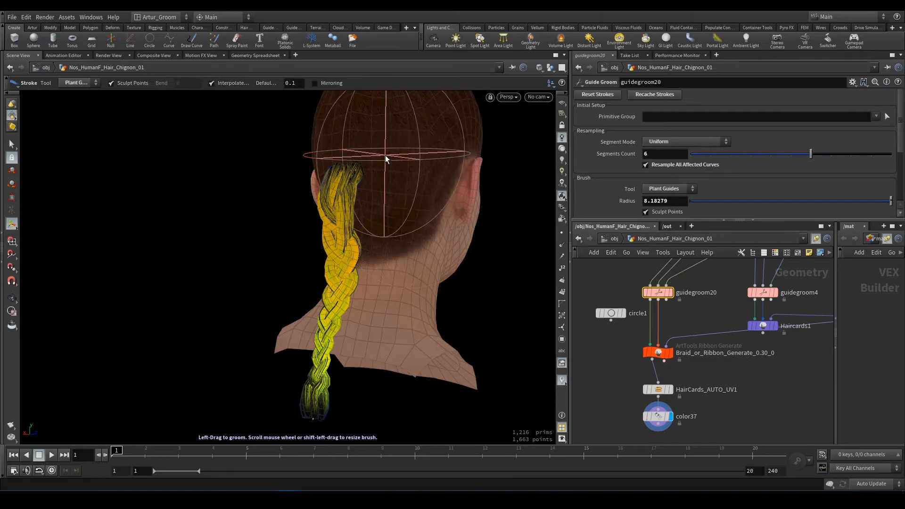
left_click_drag(385, 160, 400, 191)
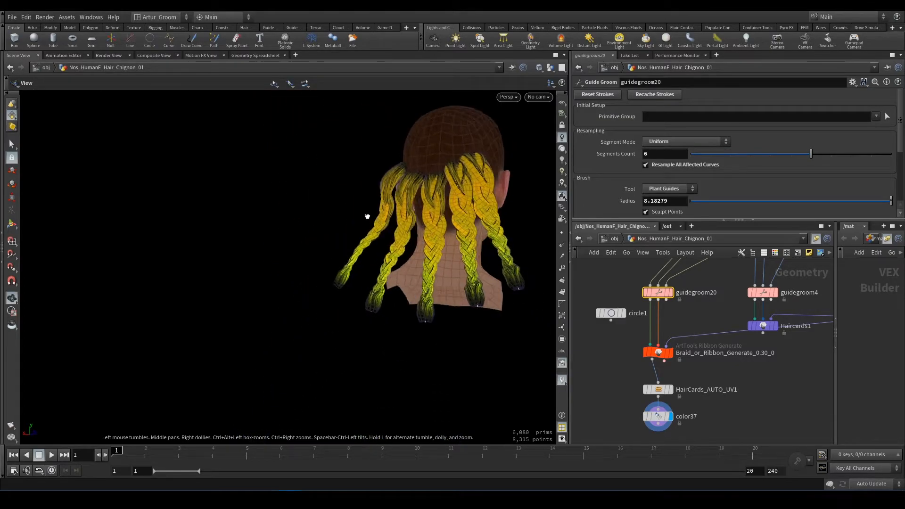
left_click(669, 189)
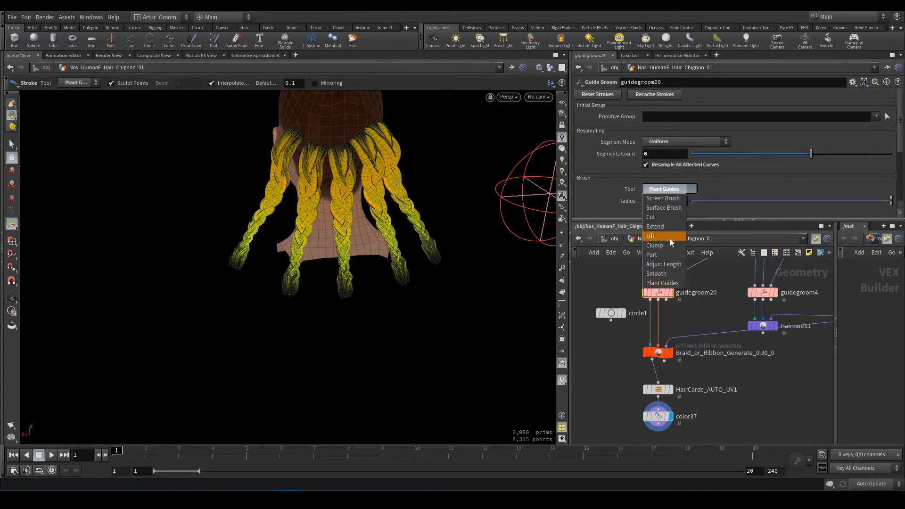
left_click(651, 217)
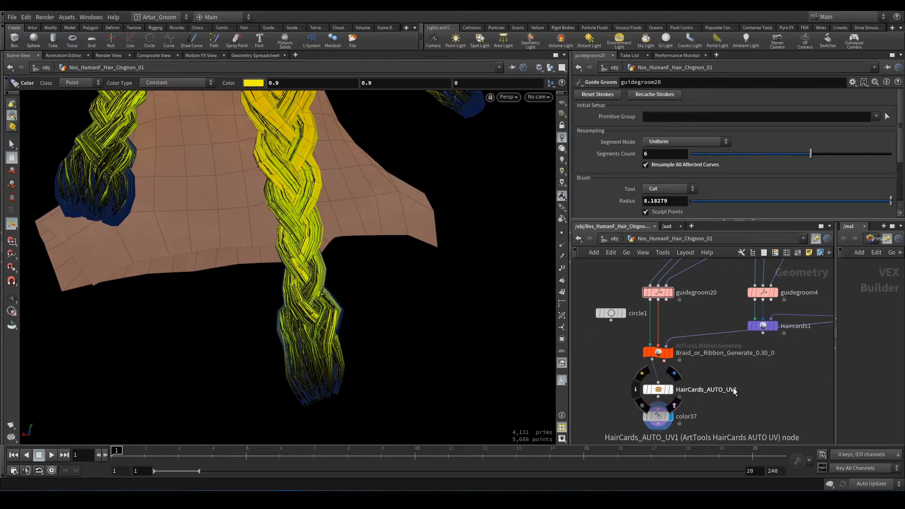
- Display HairCards_AUTO_UV1 and scroll through its divider and row distribution ramps
left_click(656, 388)
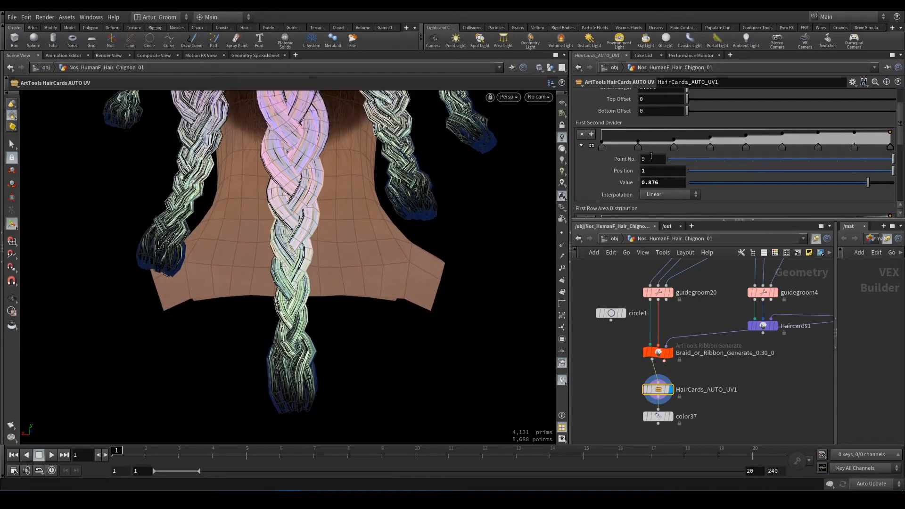
scroll("down", 3)
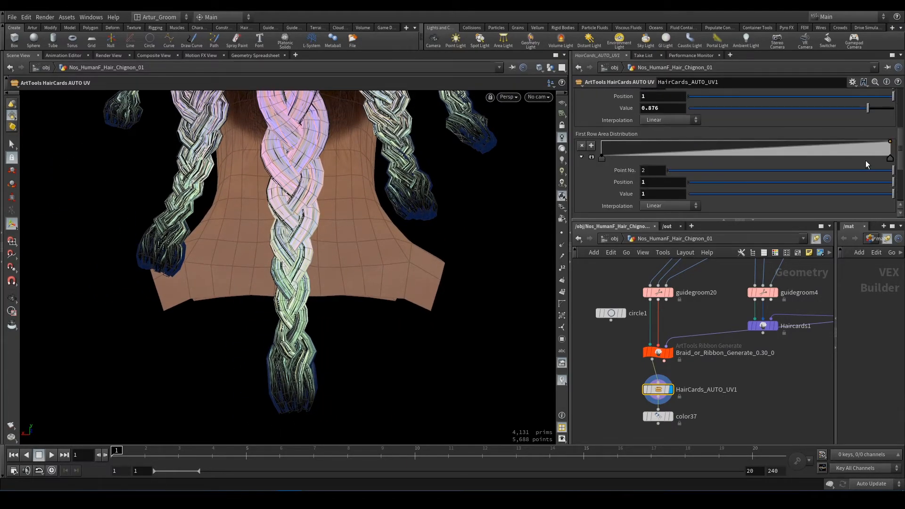